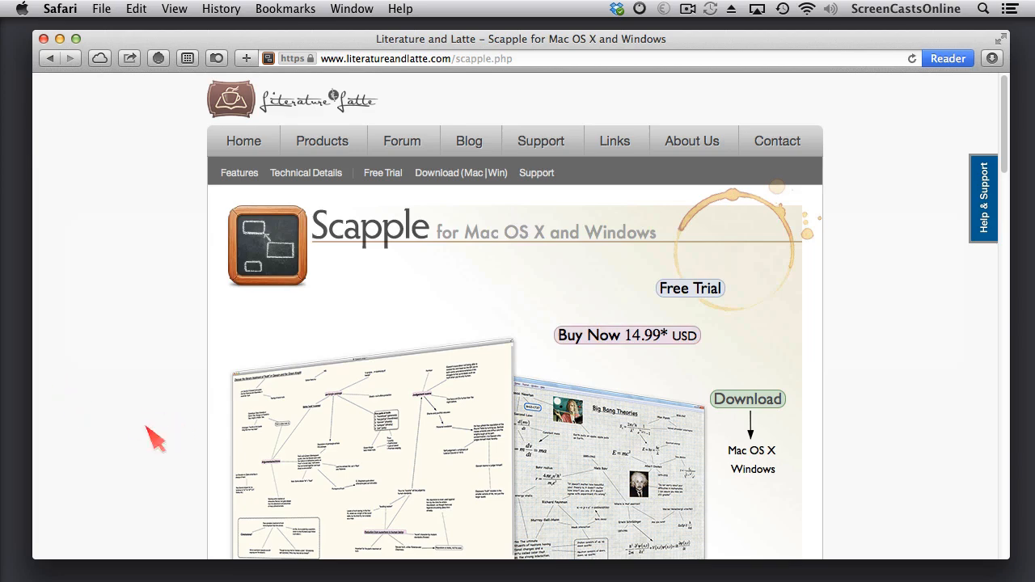
- Scroll the Scapple product page and open the full-size paper-to-digital example image
{"action": "scroll", "scroll_direction": "down", "scroll_amount": 3}
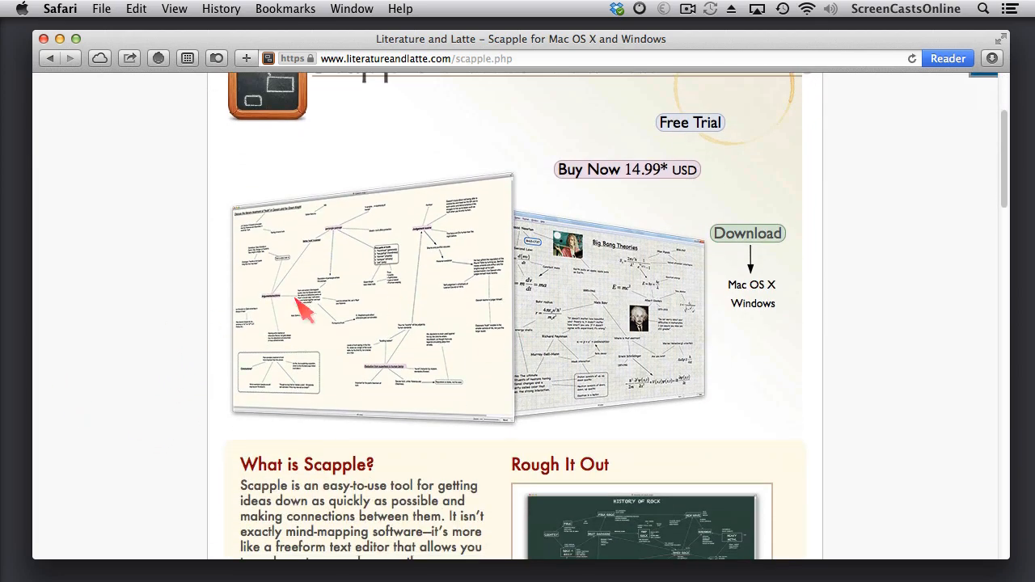
{"action": "scroll", "scroll_direction": "down", "scroll_amount": 3}
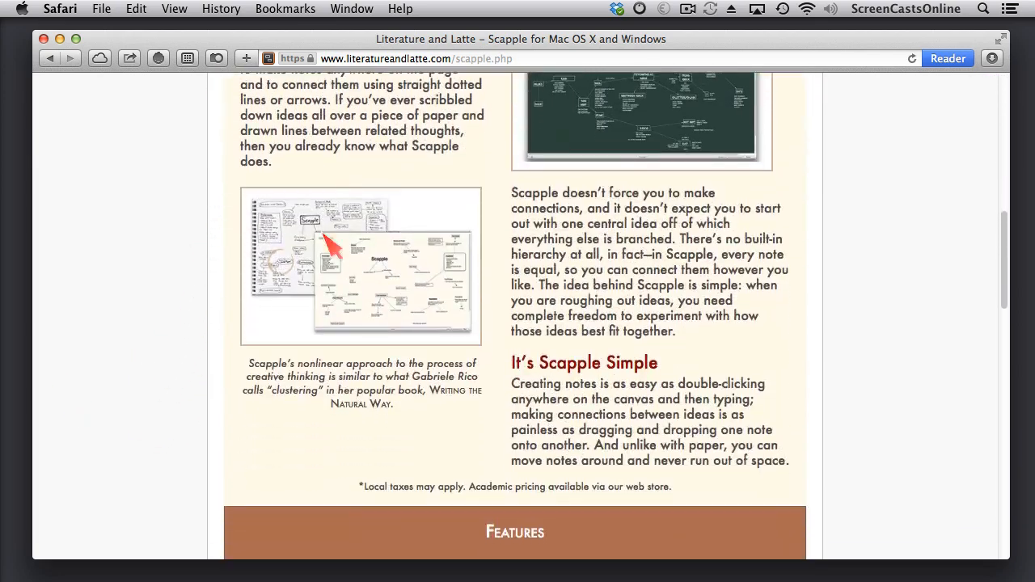
{"action": "left_click", "coordinate": [330, 244]}
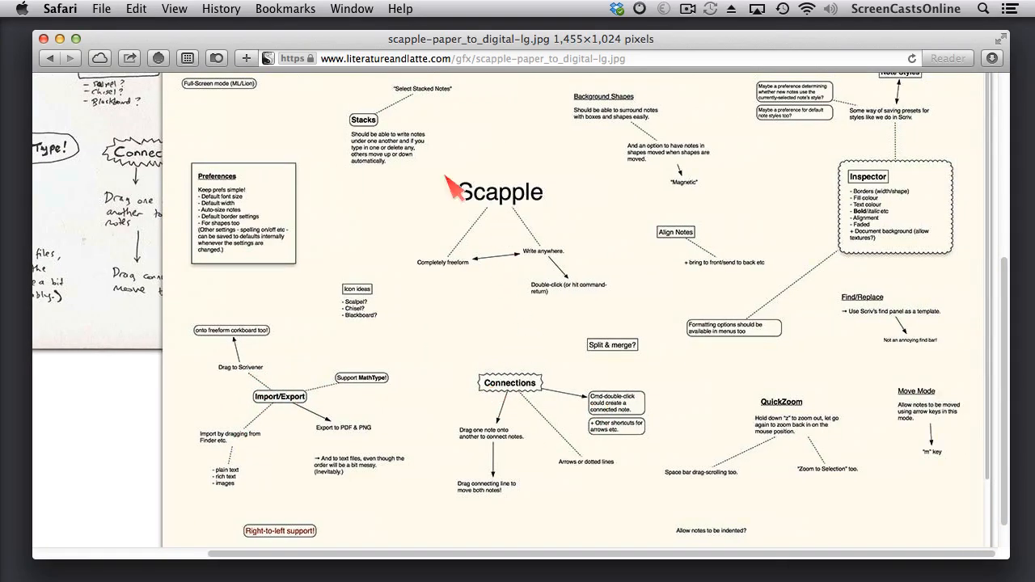
{"action": "mouse_move", "coordinate": [407, 330]}
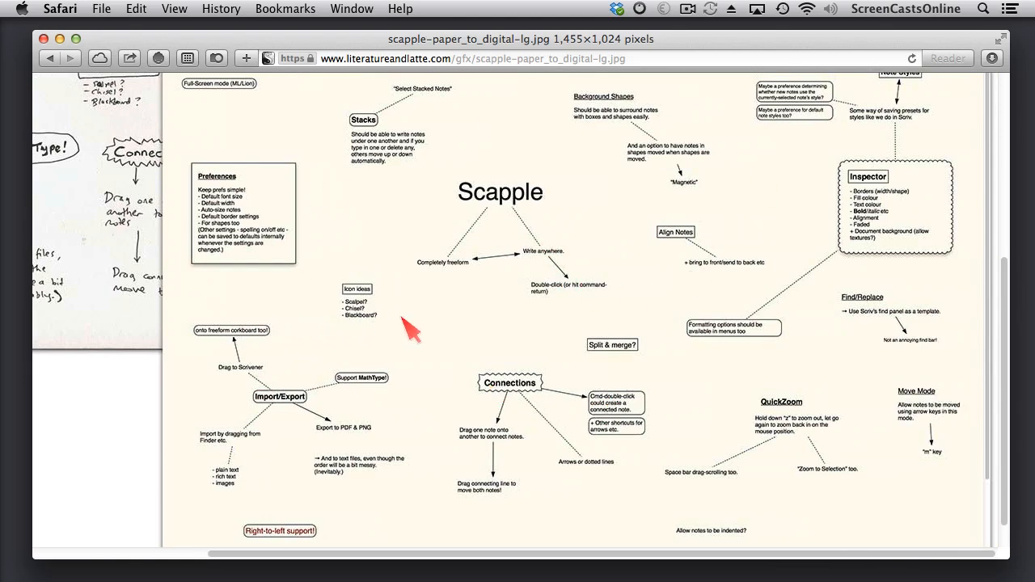
{"action": "mouse_move", "coordinate": [494, 385]}
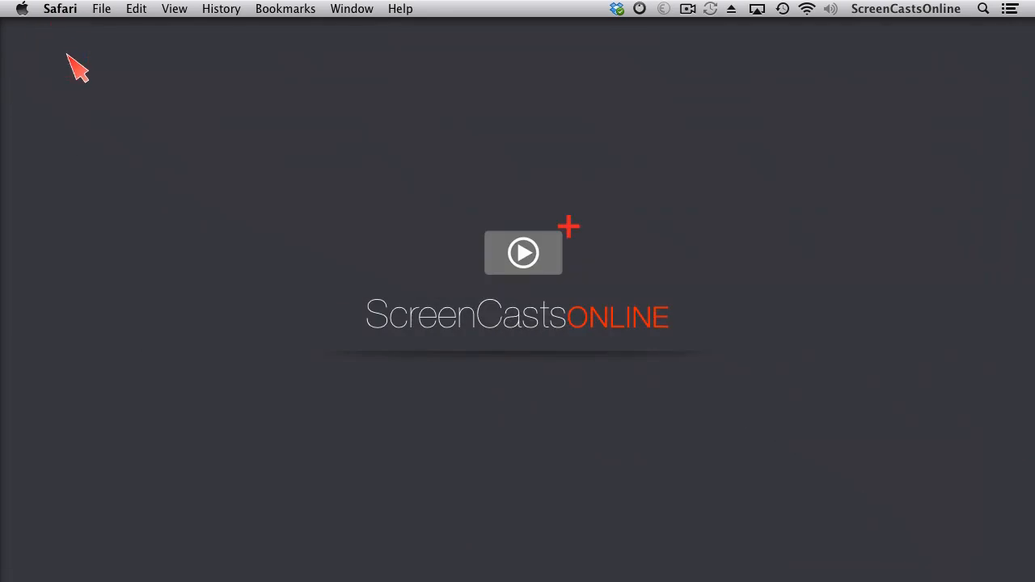
{"action": "mouse_move", "coordinate": [73, 76]}
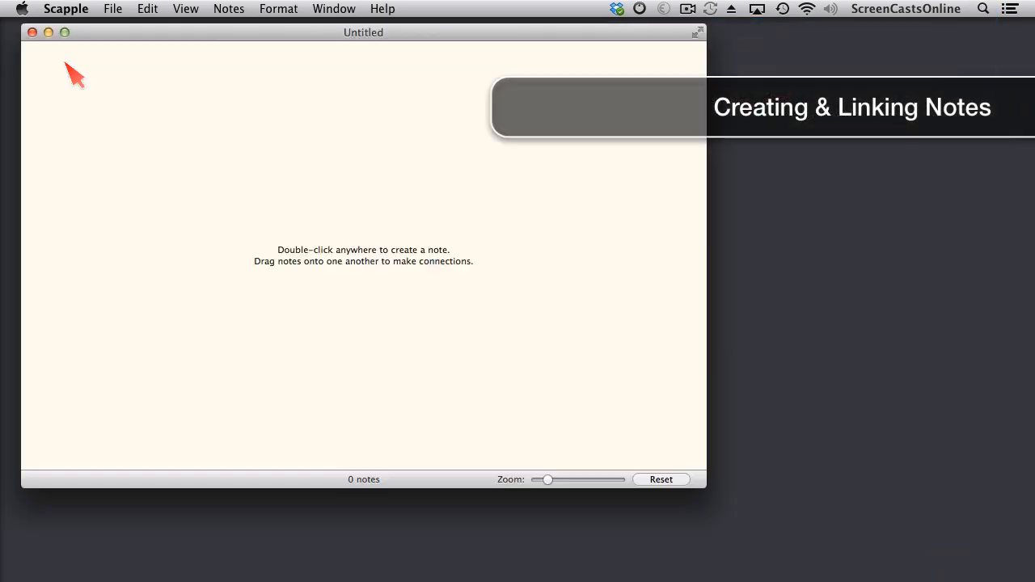
{"action": "mouse_move", "coordinate": [531, 367]}
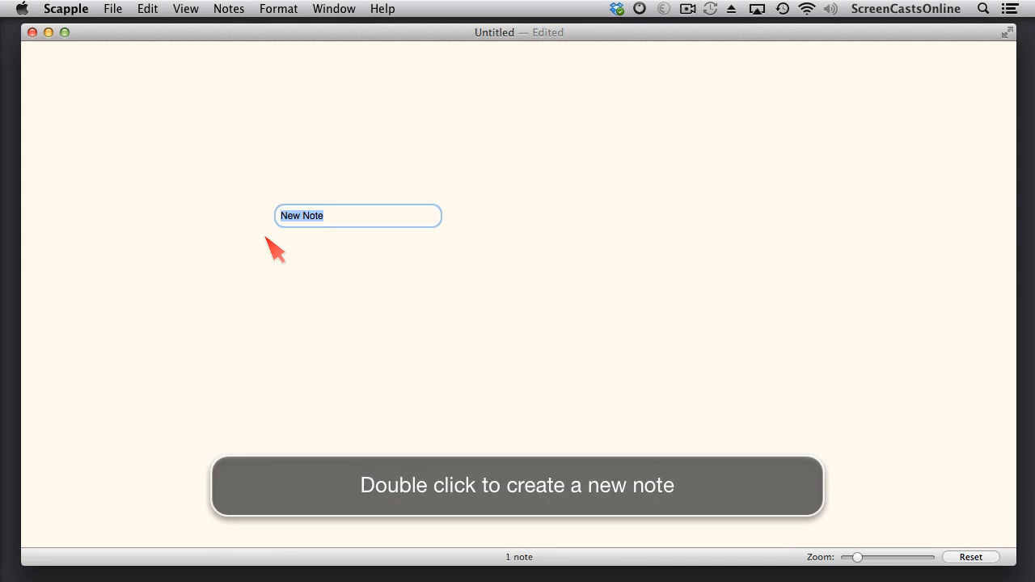
- Enter 'This is my first note' and a two-line 'This is my second note / with a second line'
{"action": "type", "text": "This is my"}
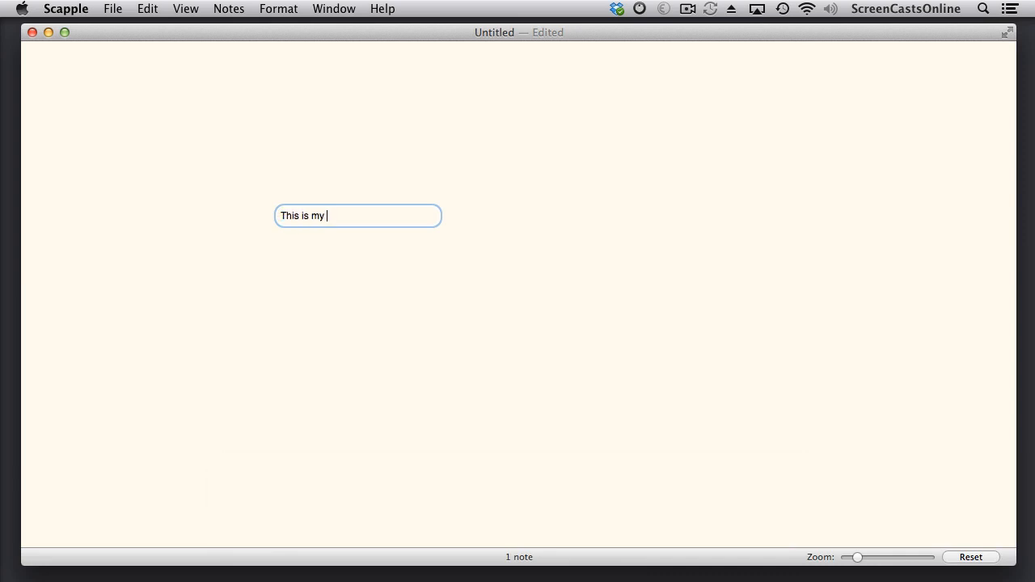
{"action": "type", "text": "first note"}
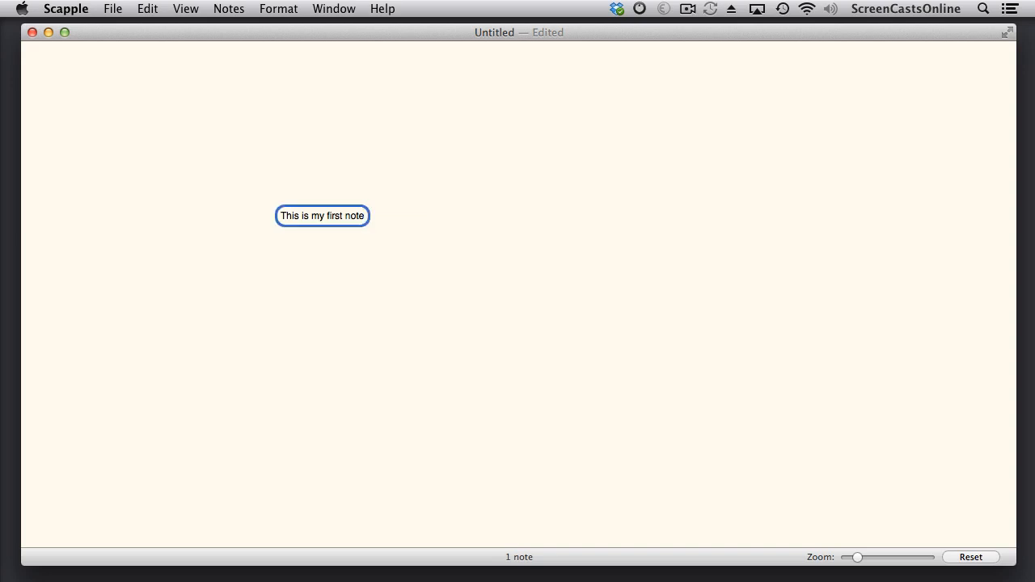
{"action": "mouse_move", "coordinate": [498, 304]}
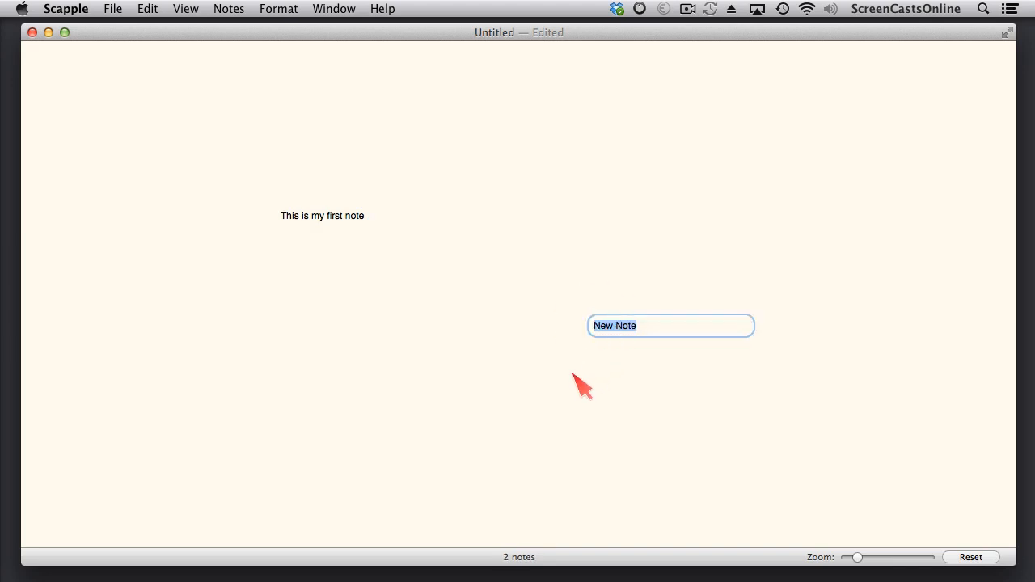
{"action": "type", "text": "This is my second"}
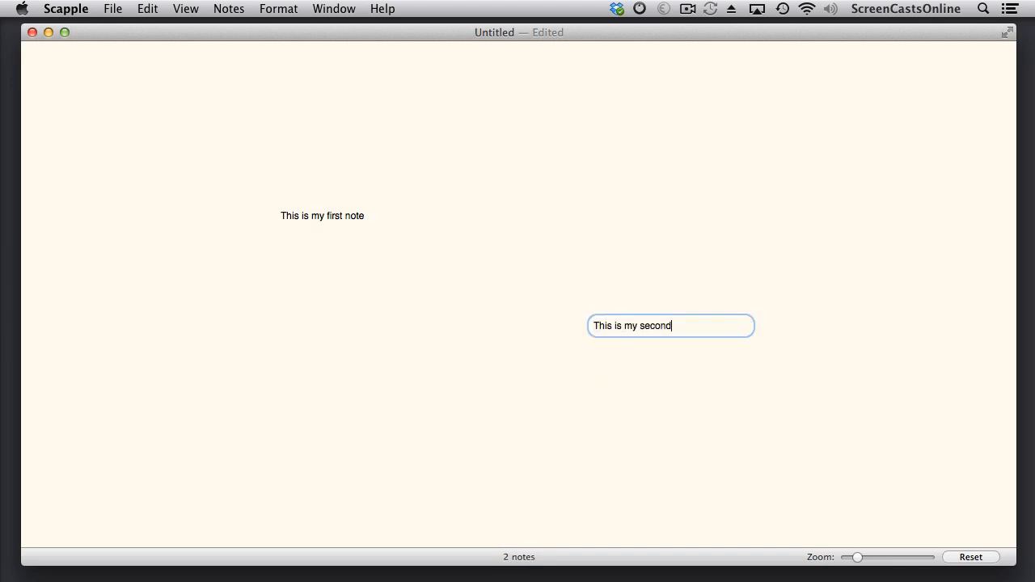
{"action": "type", "text": "note"}
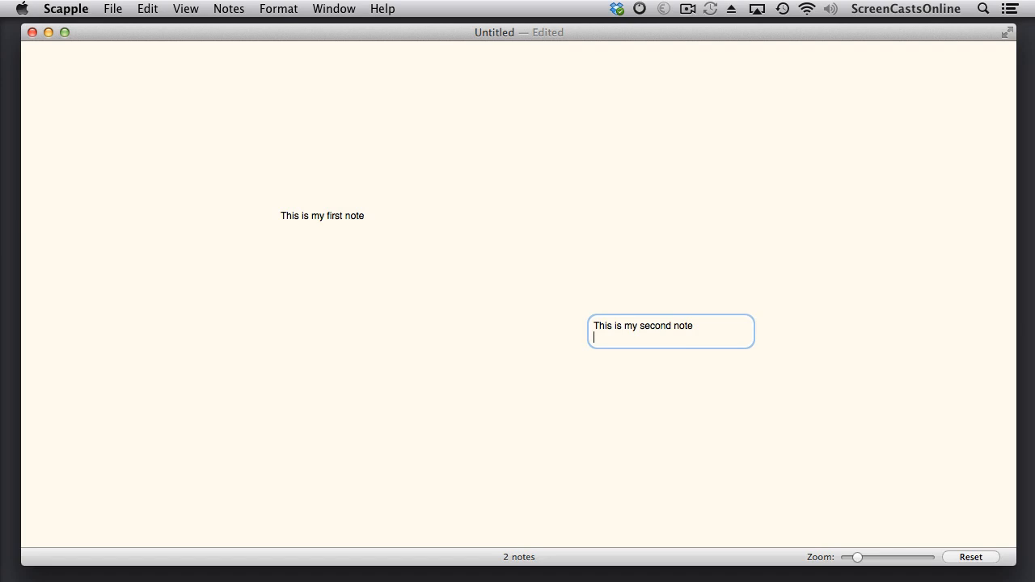
{"action": "type", "text": "with a second line"}
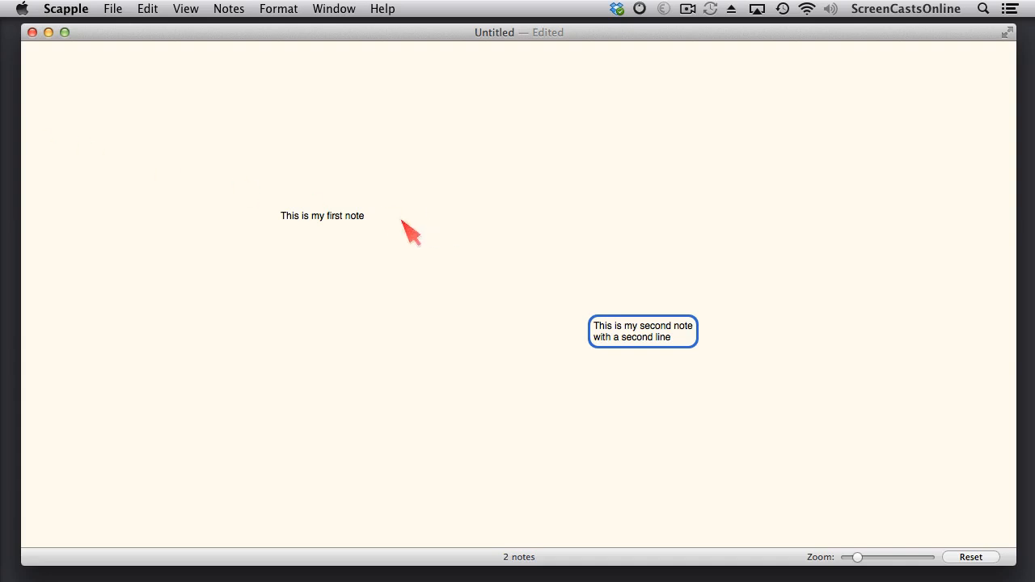
- Connect the second note to the first, then remove that link
{"action": "left_click_drag", "start_coordinate": [322, 215], "coordinate": [643, 332]}
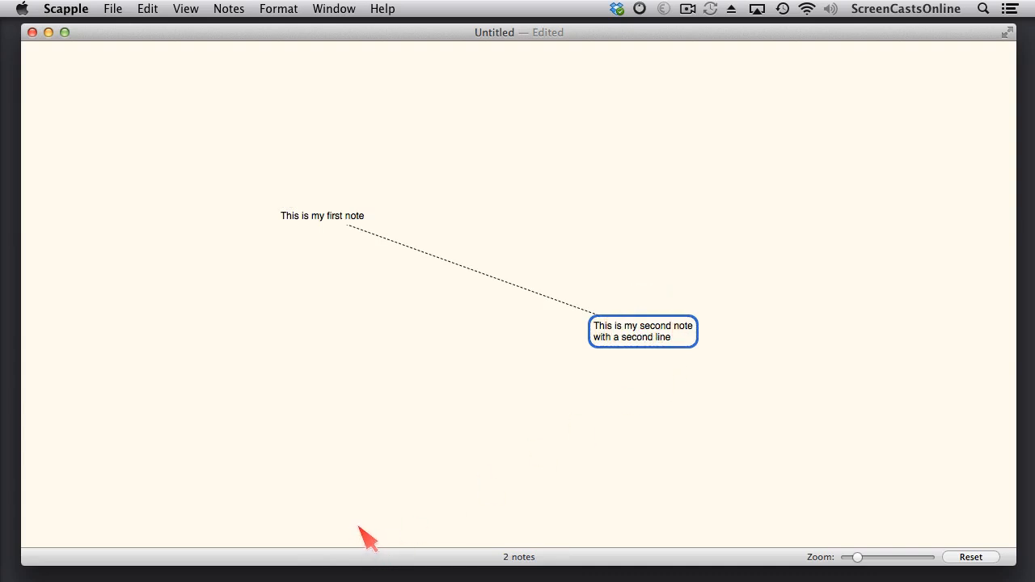
{"action": "left_click", "coordinate": [325, 216]}
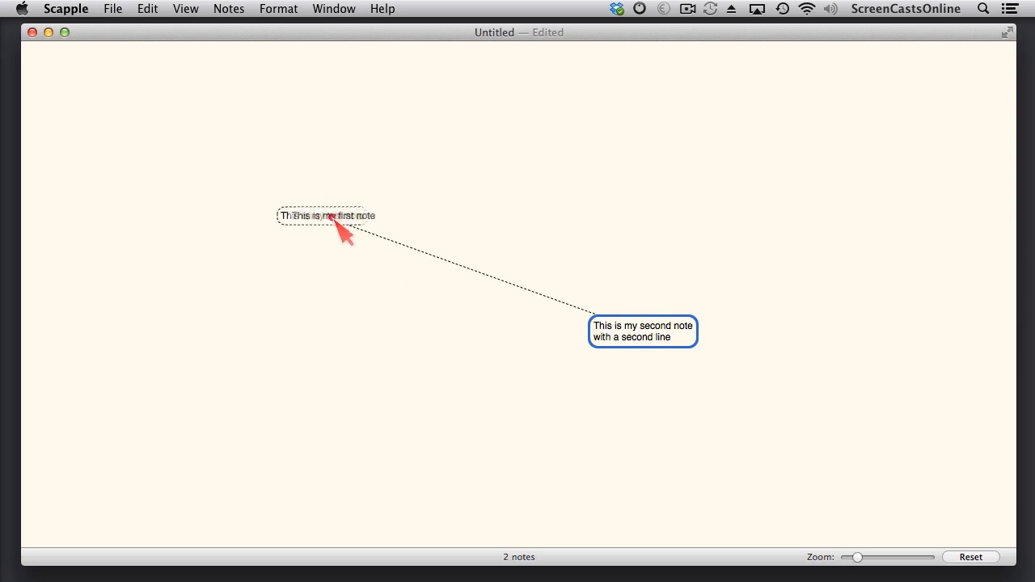
{"action": "left_click", "coordinate": [296, 378]}
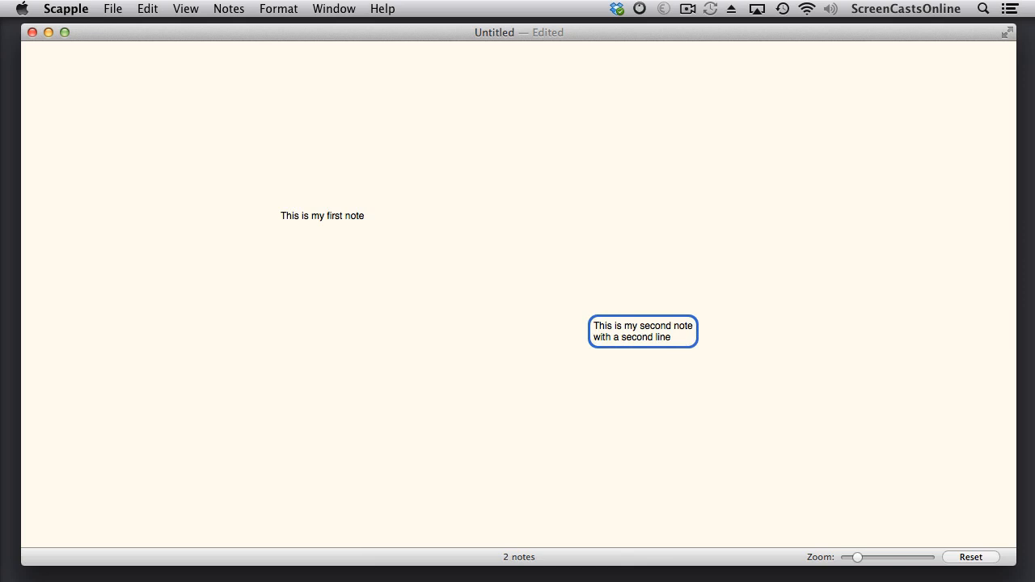
{"action": "mouse_move", "coordinate": [333, 291]}
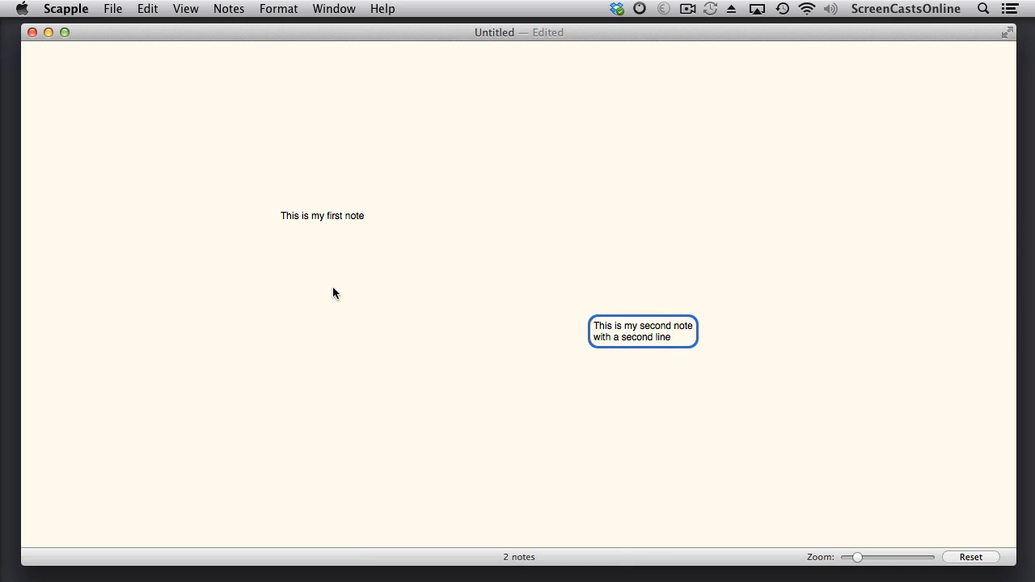
{"action": "mouse_move", "coordinate": [341, 290]}
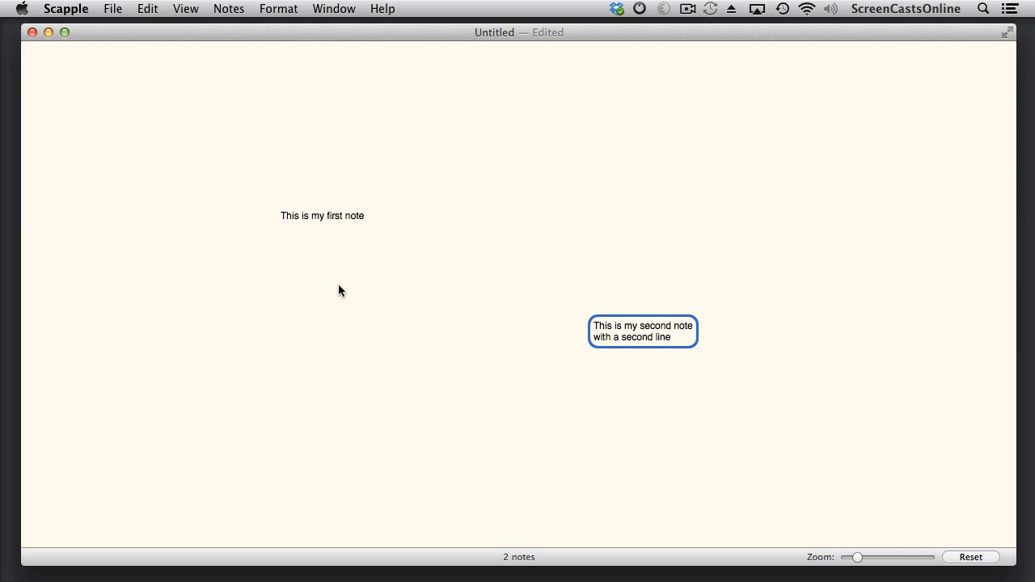
{"action": "mouse_move", "coordinate": [362, 279]}
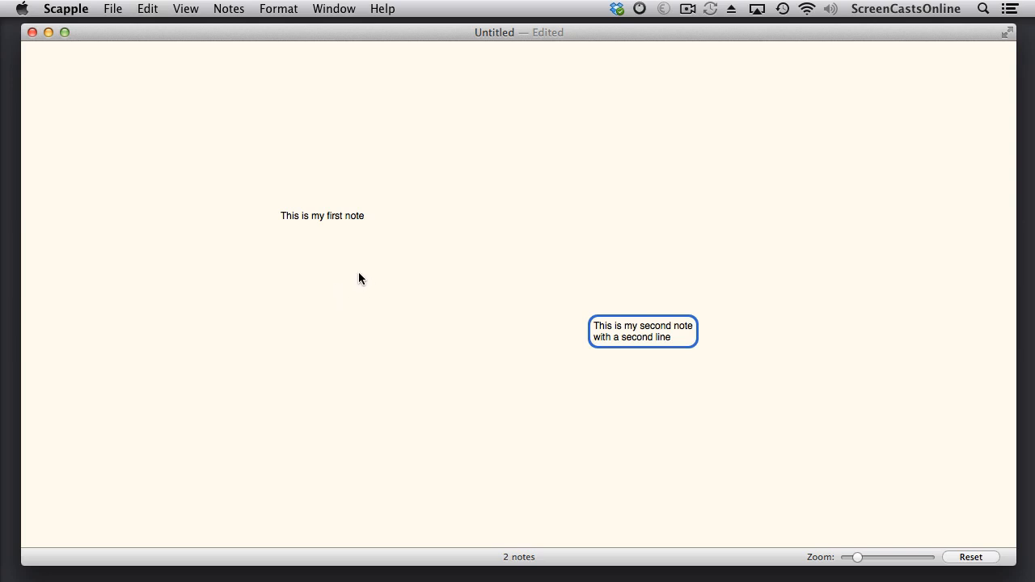
- Redraw the link as an arrow between the notes, making it point both ways
{"action": "left_click_drag", "start_coordinate": [322, 215], "coordinate": [642, 300]}
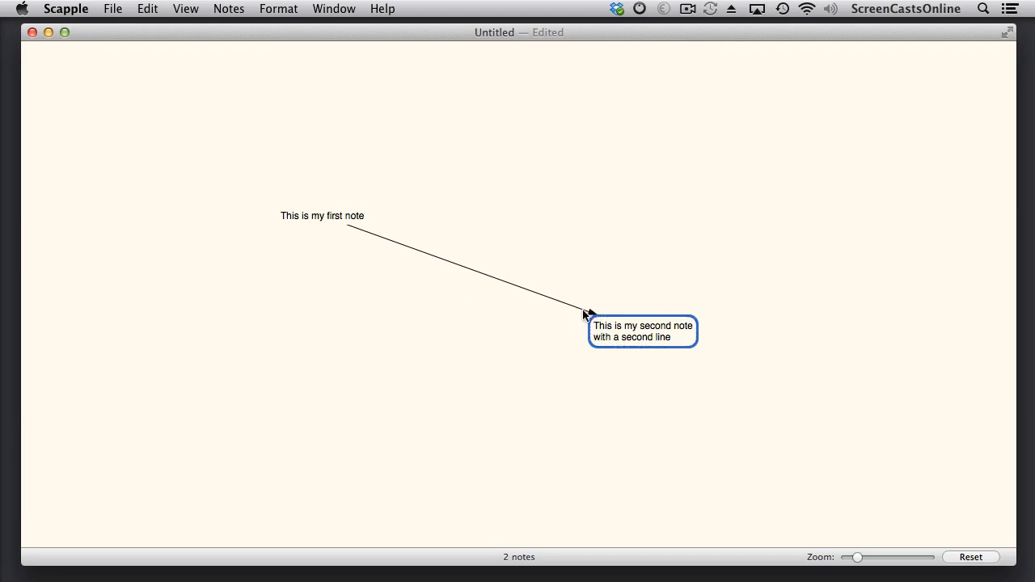
{"action": "left_click", "coordinate": [322, 224]}
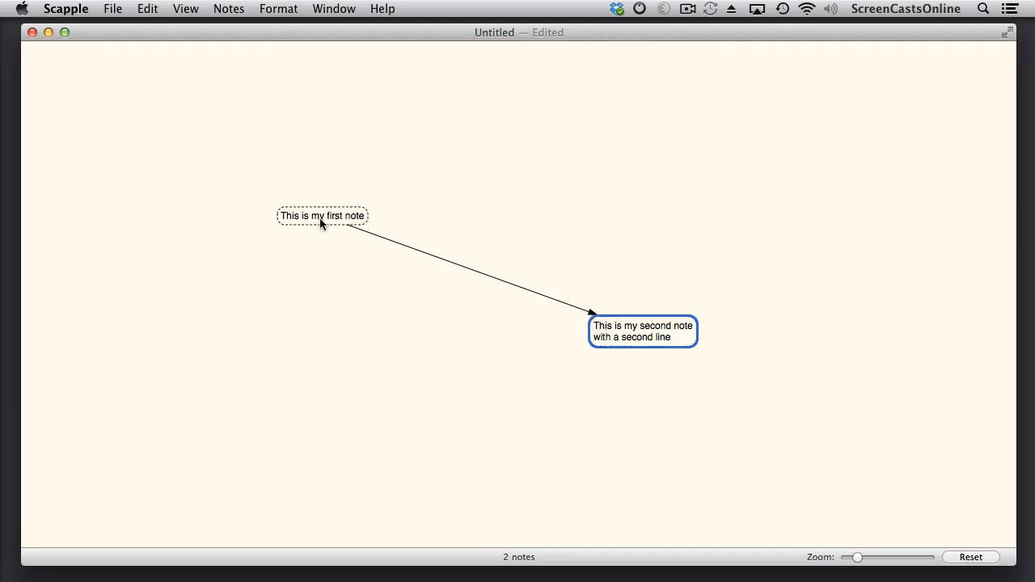
{"action": "left_click", "coordinate": [648, 339]}
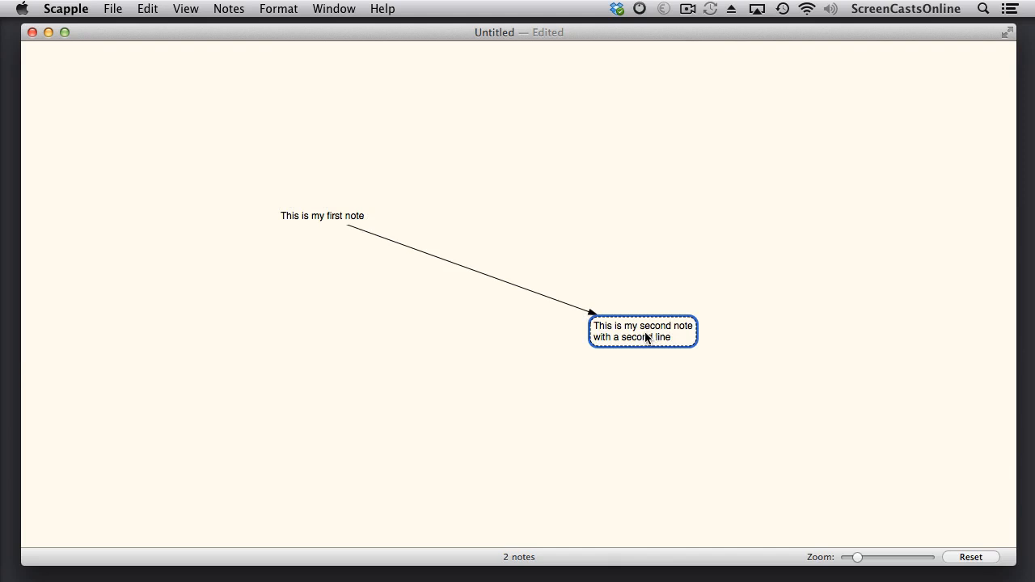
{"action": "key", "text": "cmd+z"}
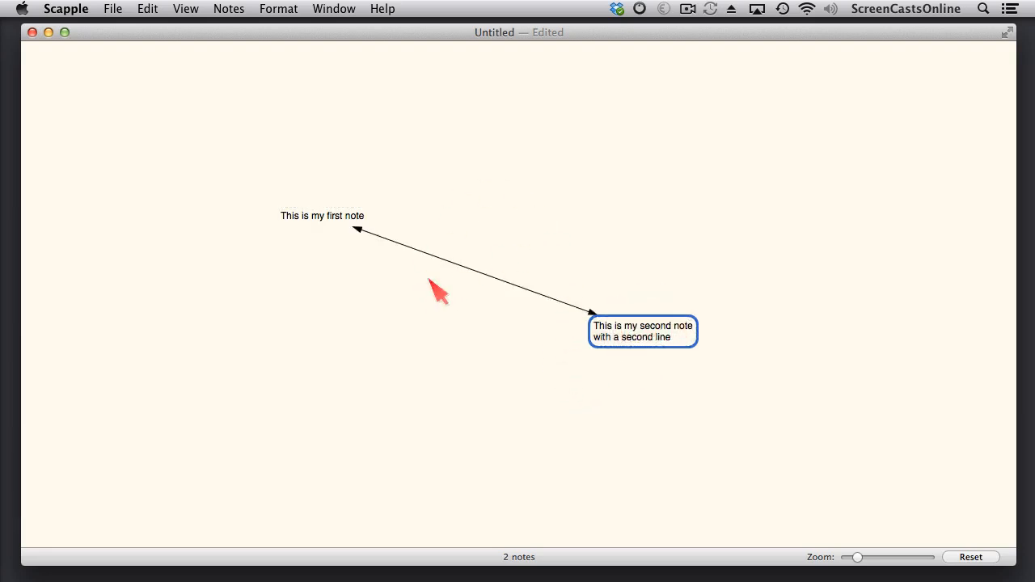
{"action": "mouse_move", "coordinate": [479, 283]}
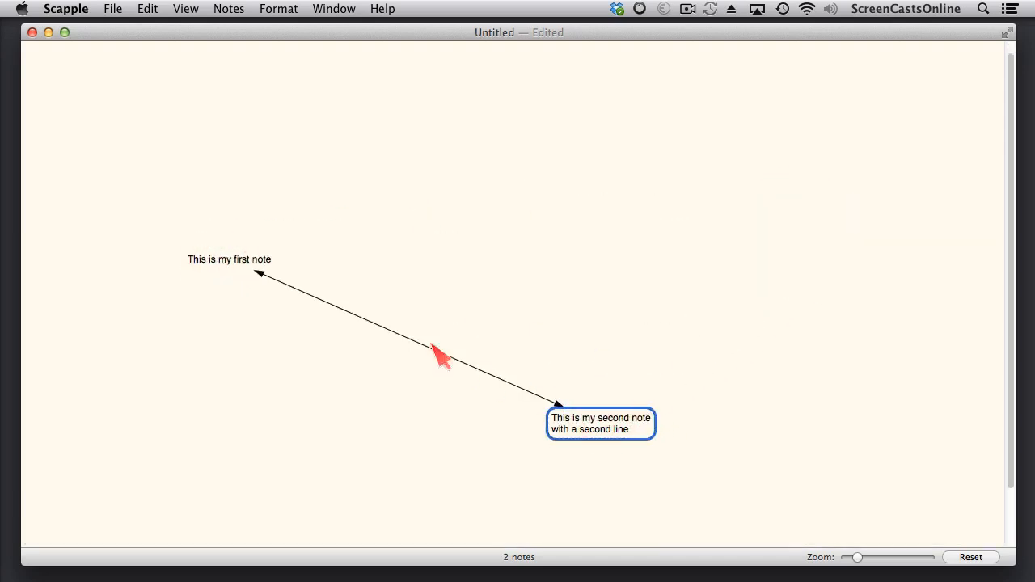
{"action": "mouse_move", "coordinate": [414, 365]}
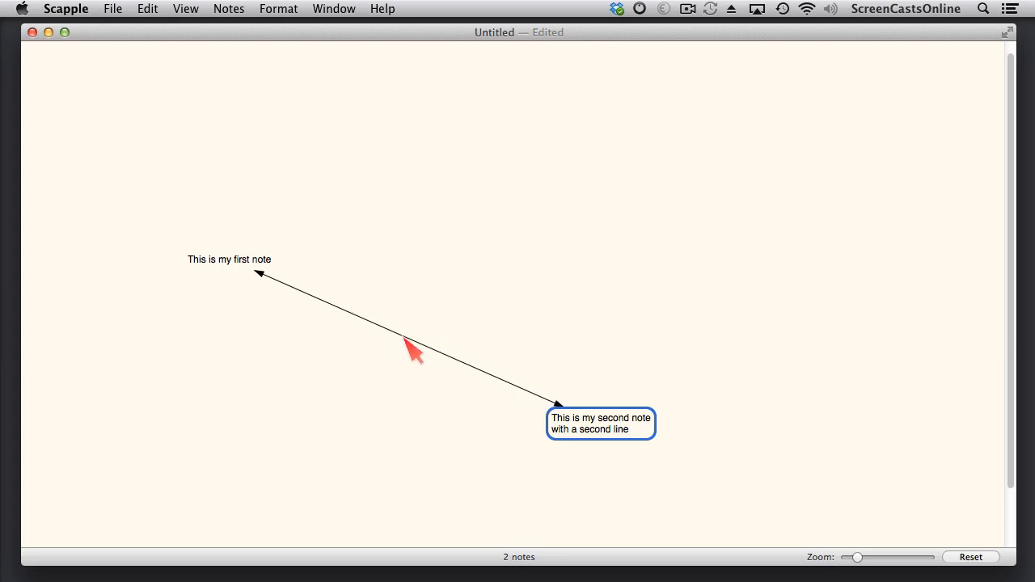
- Insert 'The third note' midway along the arrow between the first and second notes
{"action": "double_click", "coordinate": [412, 352]}
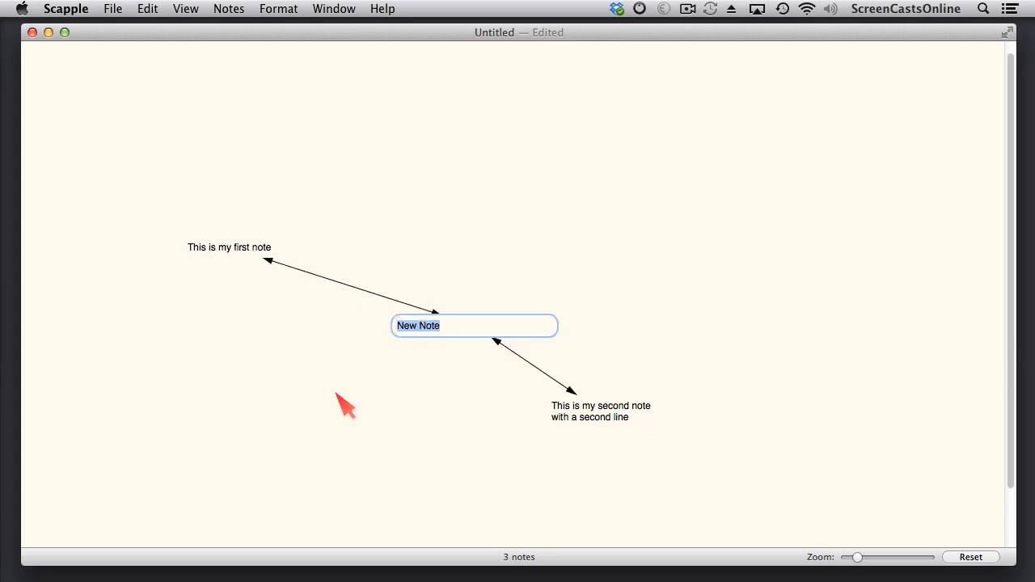
{"action": "mouse_move", "coordinate": [432, 342]}
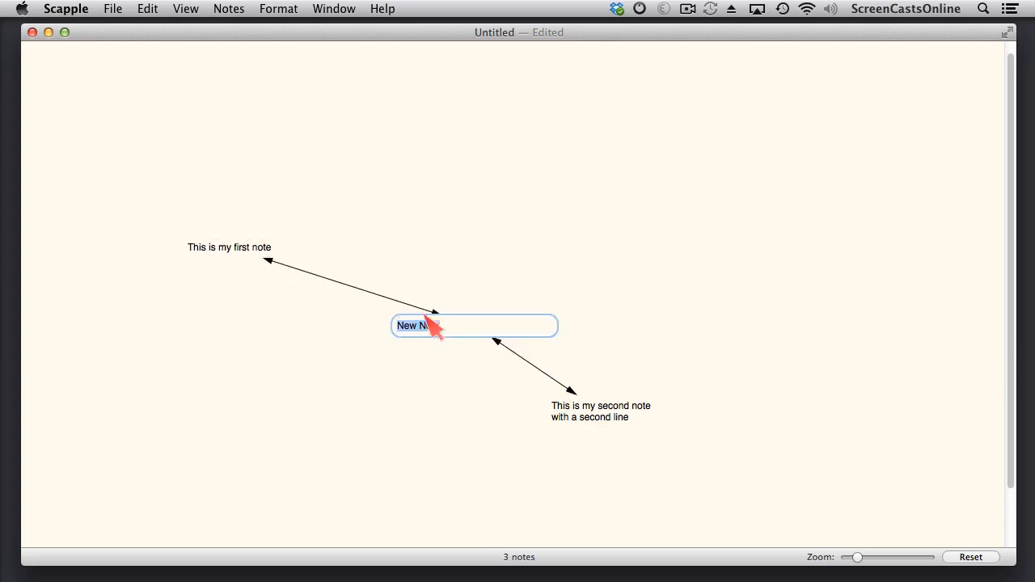
{"action": "mouse_move", "coordinate": [568, 410]}
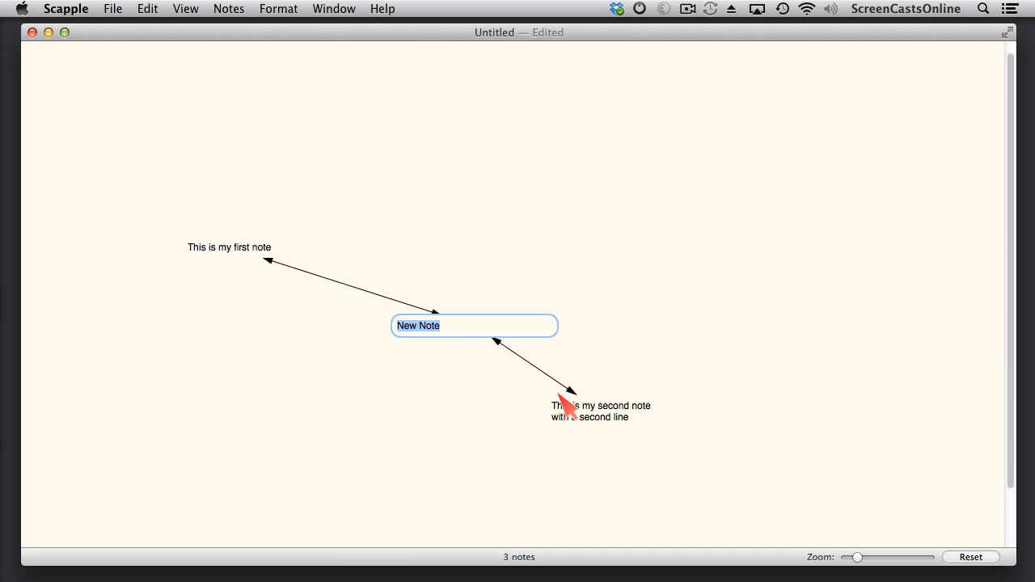
{"action": "type", "text": "The third note"}
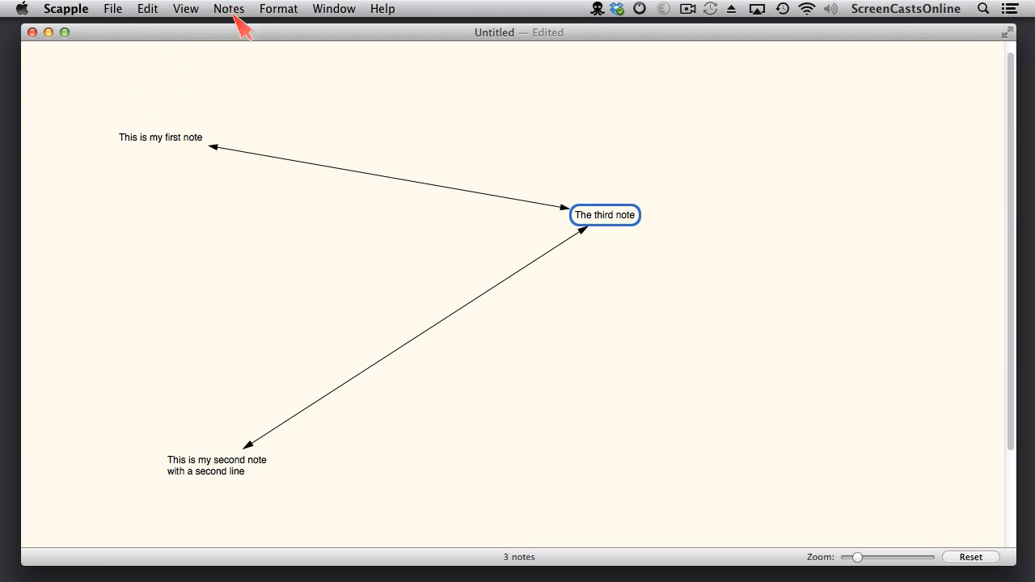
- Disconnect The third note, undo it, and drag the note left between the others
{"action": "left_click", "coordinate": [230, 9]}
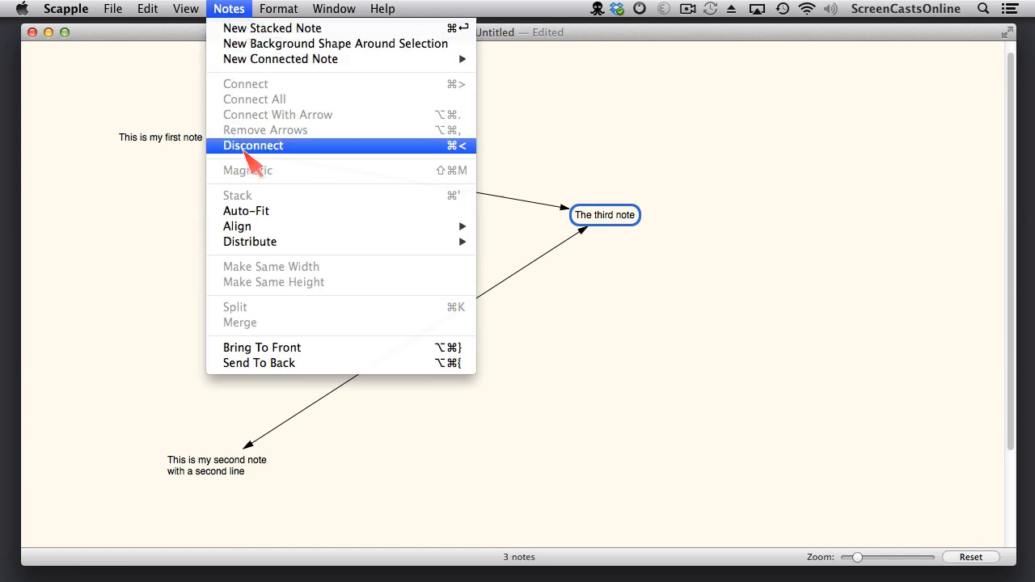
{"action": "left_click", "coordinate": [253, 146]}
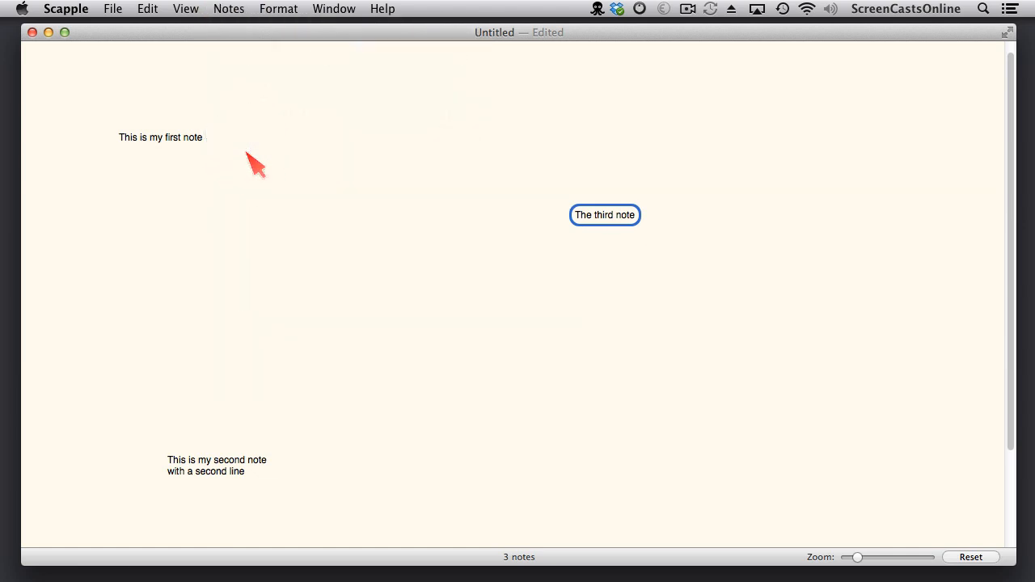
{"action": "key", "text": "cmd+z"}
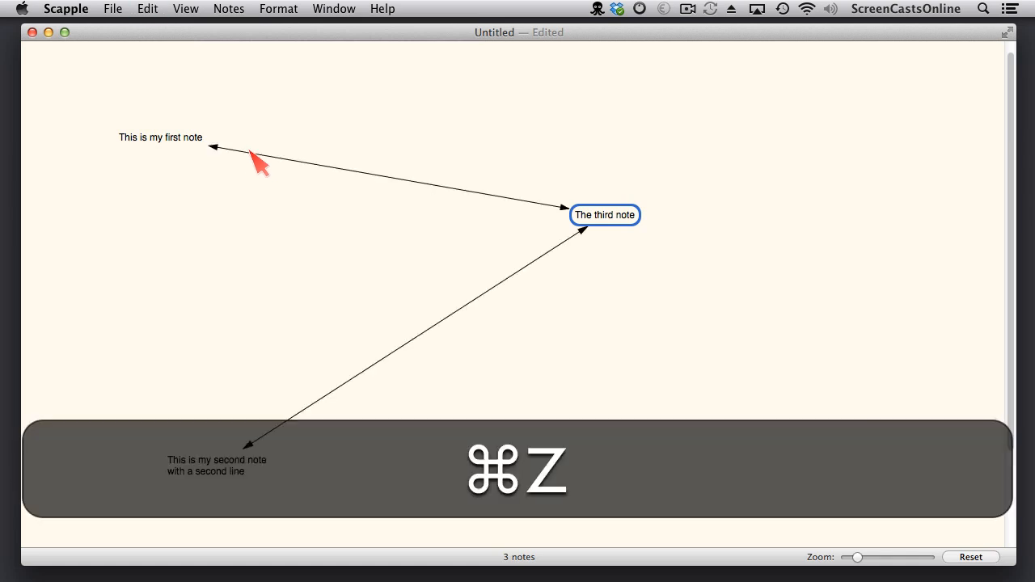
{"action": "key", "text": "cmd+z"}
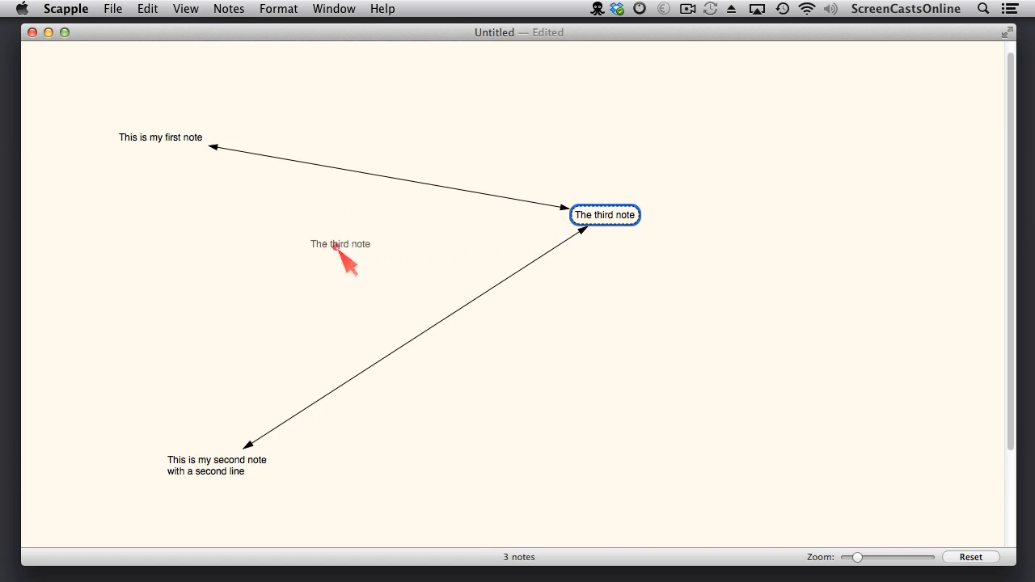
{"action": "left_click_drag", "start_coordinate": [604, 216], "coordinate": [339, 244]}
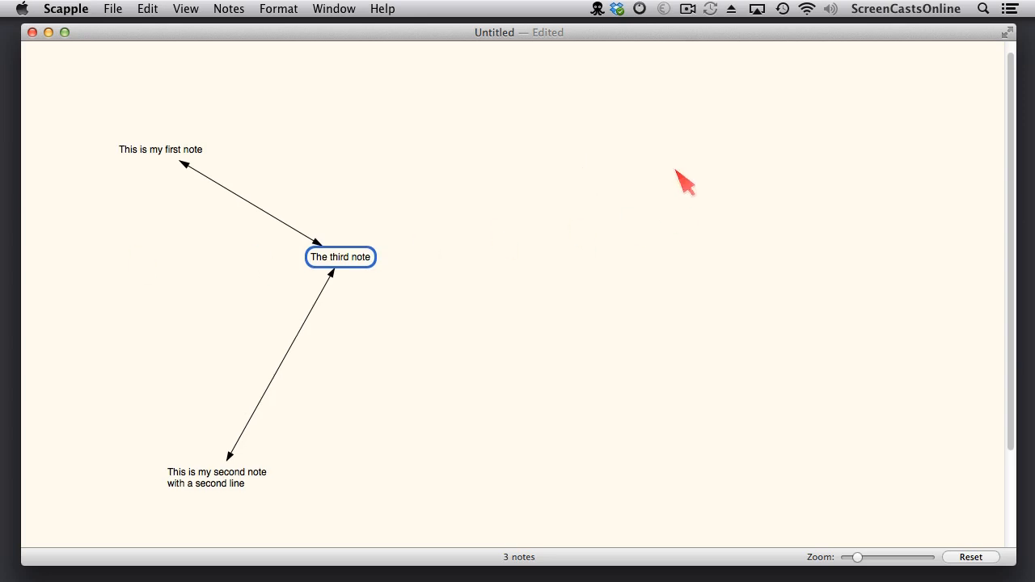
- Create unlinked notes 'My fourth note' at upper right and 'Yet another note' near centre
{"action": "double_click", "coordinate": [684, 182]}
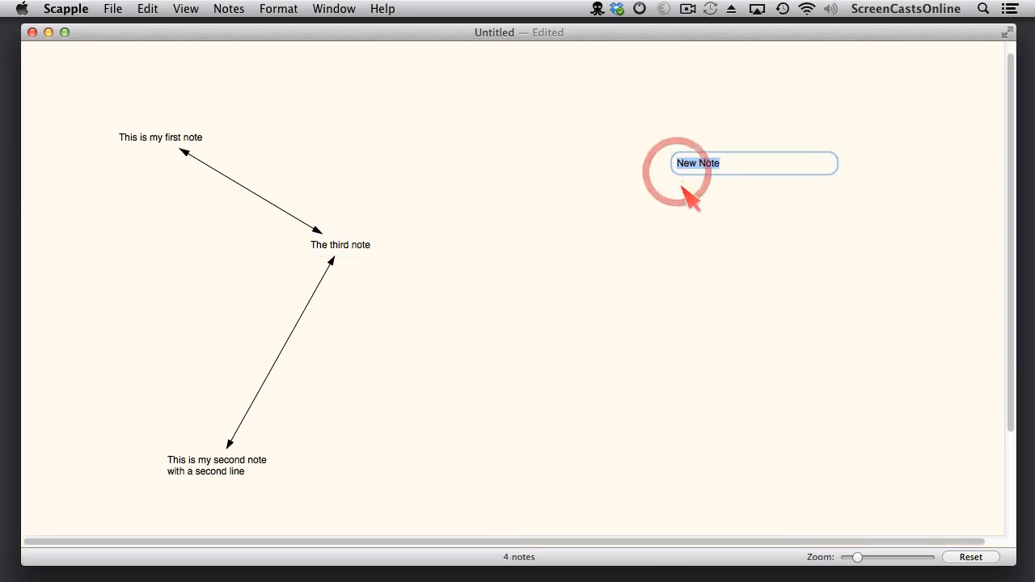
{"action": "type", "text": "My fourth n"}
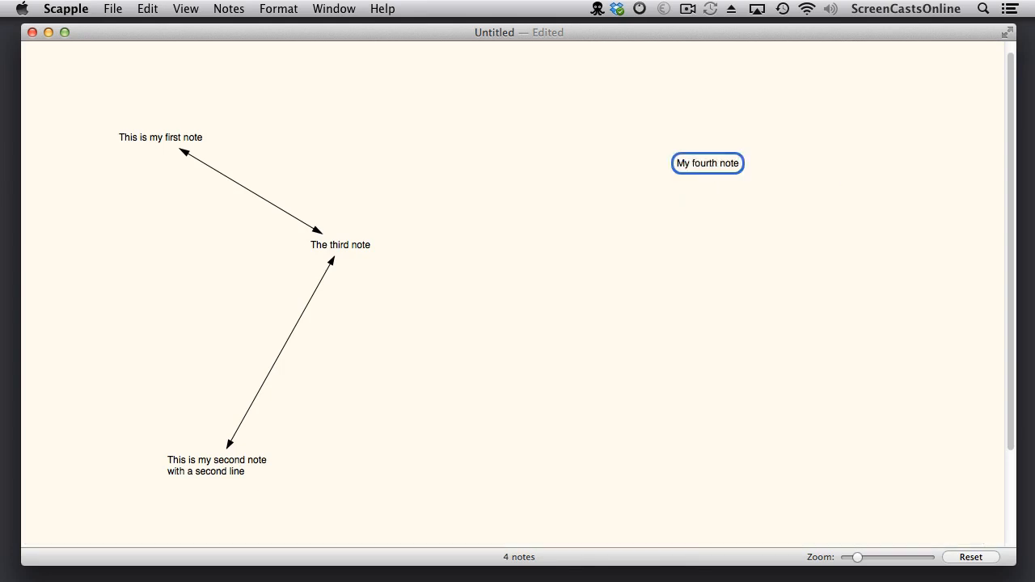
{"action": "left_click", "coordinate": [540, 339]}
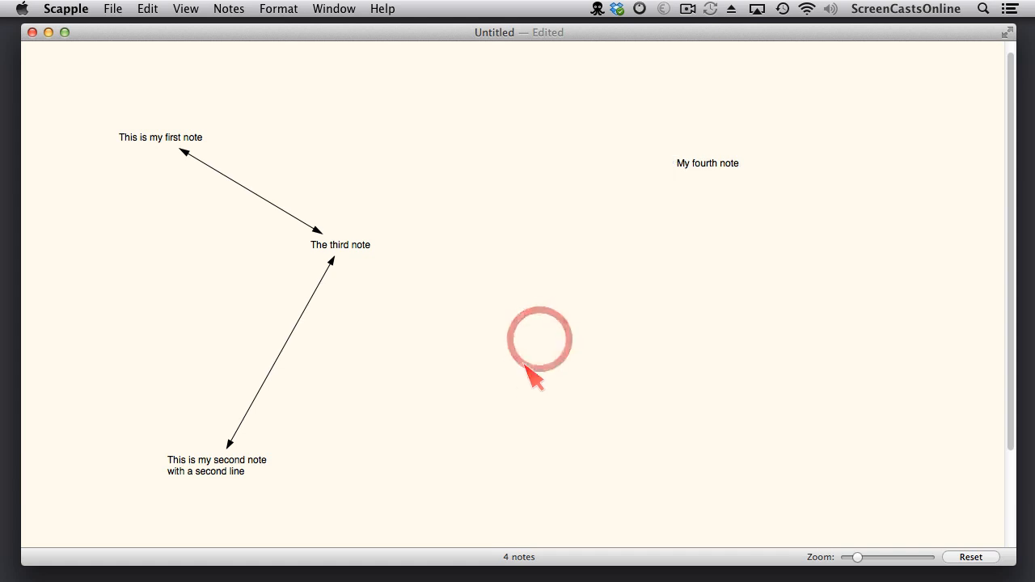
{"action": "mouse_move", "coordinate": [514, 402]}
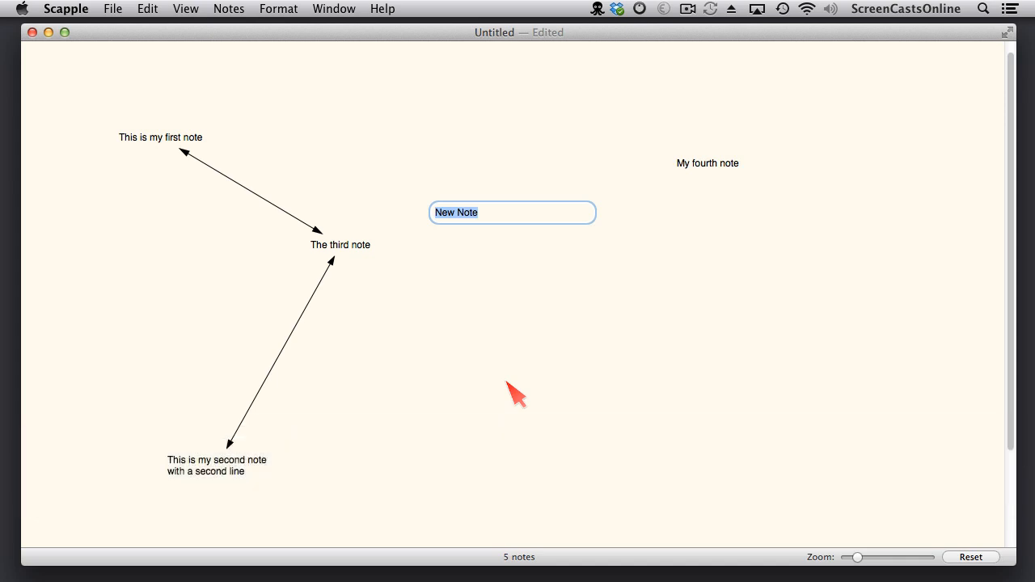
{"action": "type", "text": "Yet another note"}
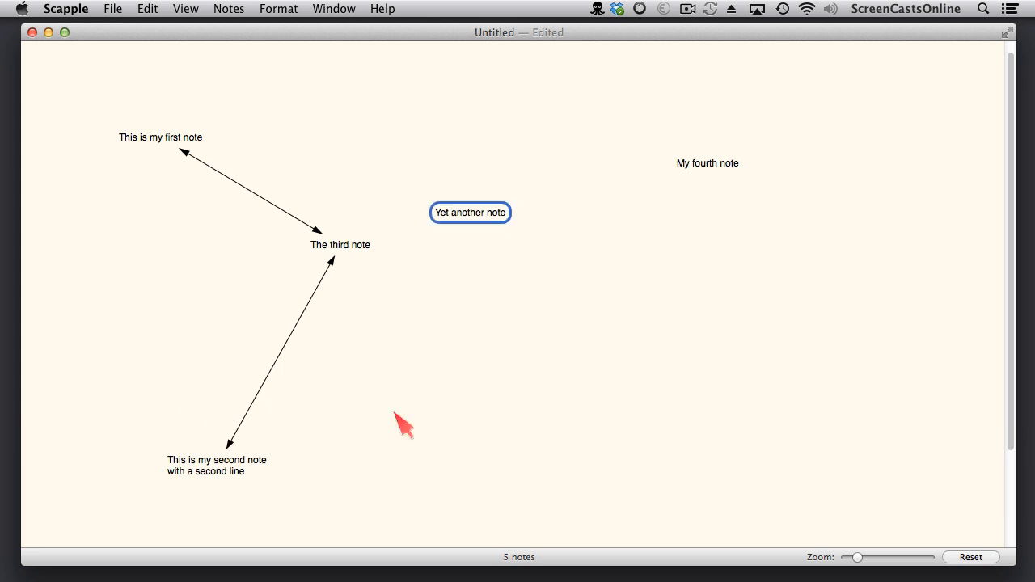
{"action": "left_click", "coordinate": [630, 449]}
{"action": "type", "text": "Another note!"}
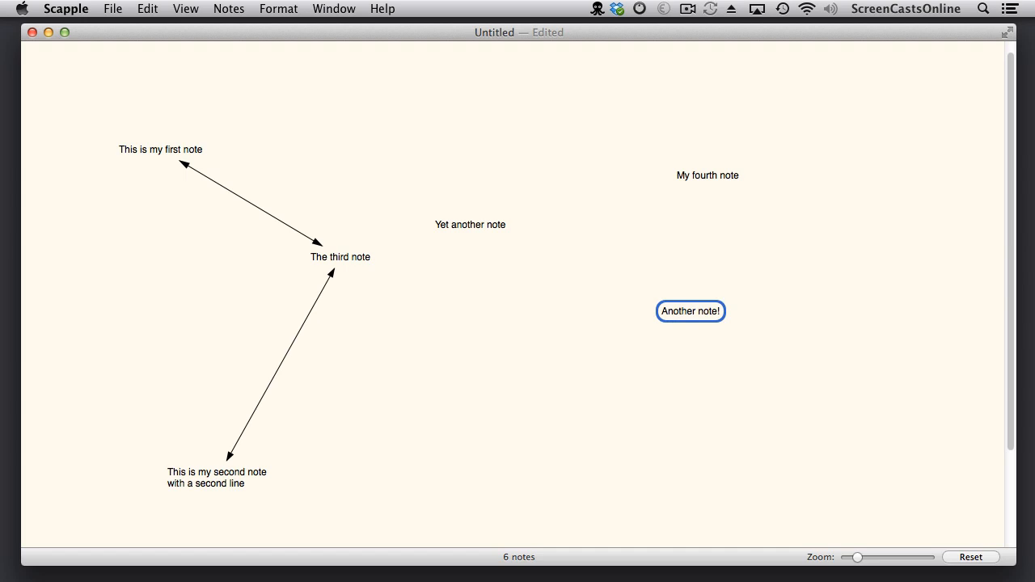
- Add two stacked notes beneath Another note!, the last reading 'My third note in my Stack'
{"action": "key", "text": "cmd+return"}
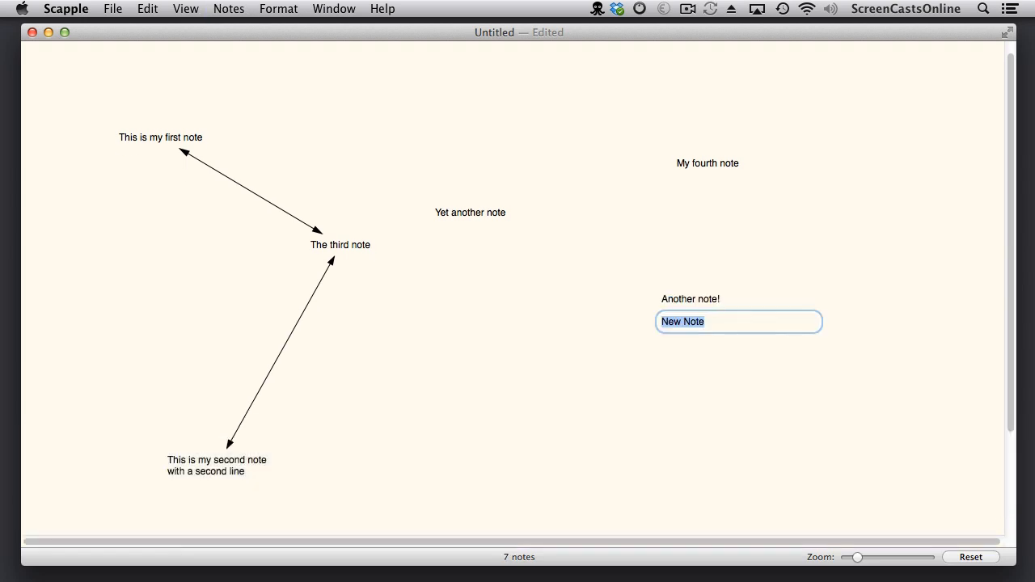
{"action": "type", "text": "My second"}
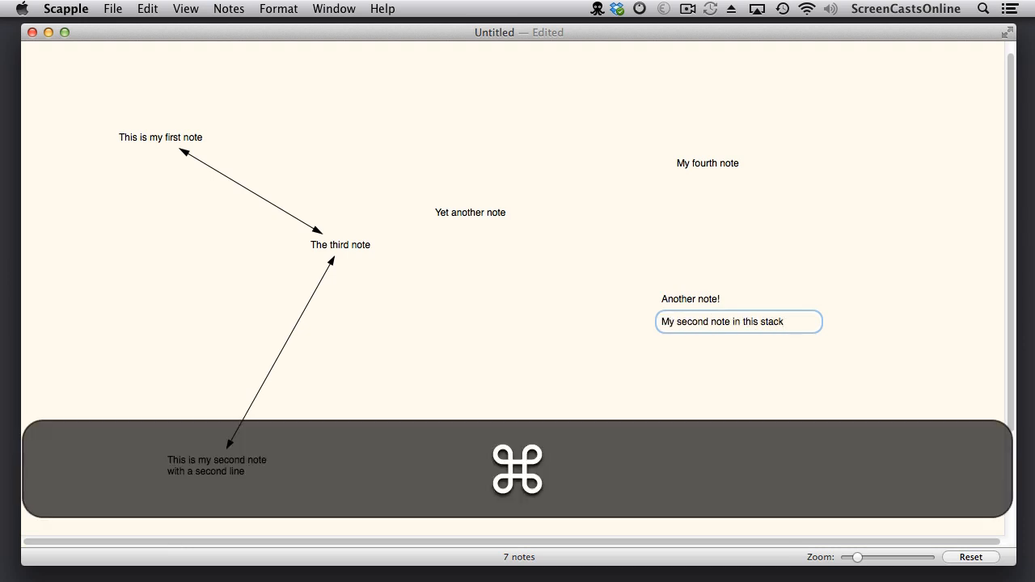
{"action": "double_click", "coordinate": [737, 343]}
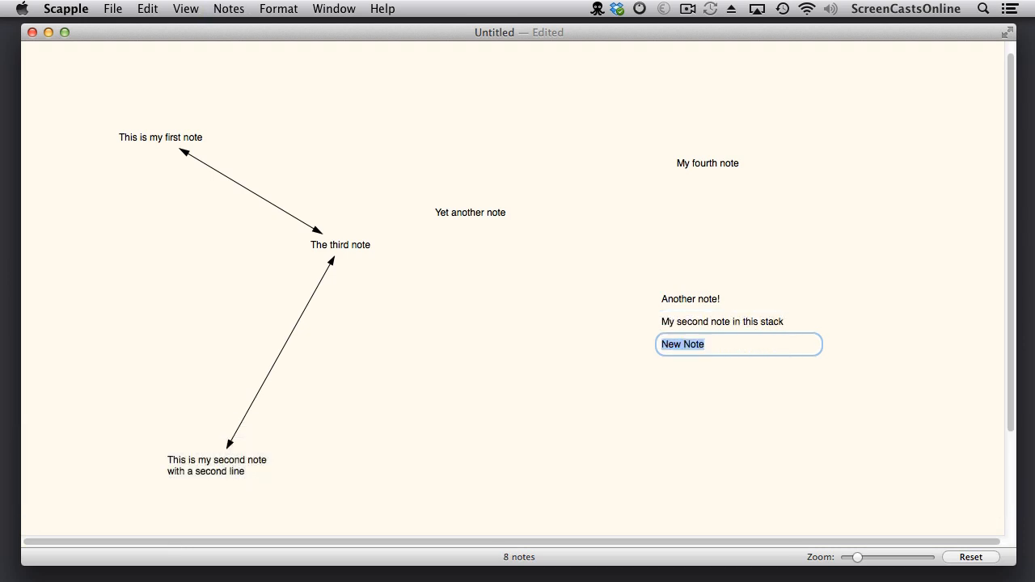
{"action": "type", "text": "My third note in my Stack"}
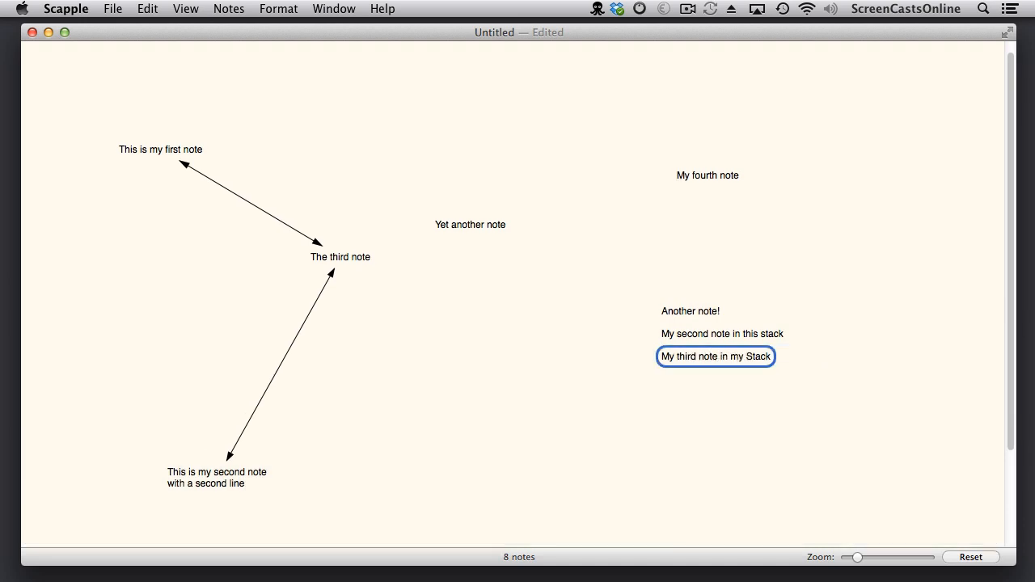
{"action": "left_click", "coordinate": [708, 176]}
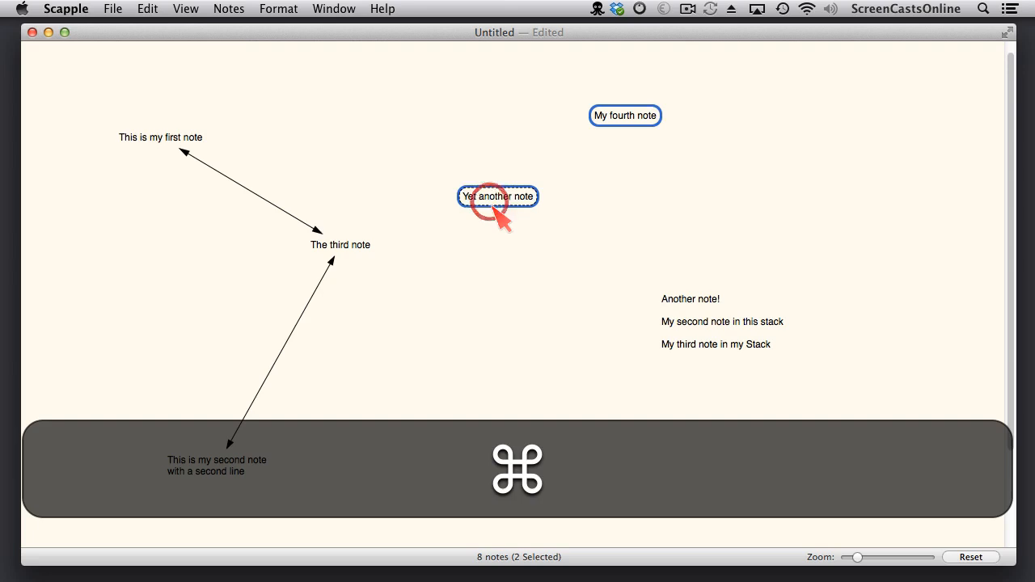
- Stack 'Yet another note' beneath 'My fourth note' using Notes > Stack
{"action": "left_click", "coordinate": [230, 9]}
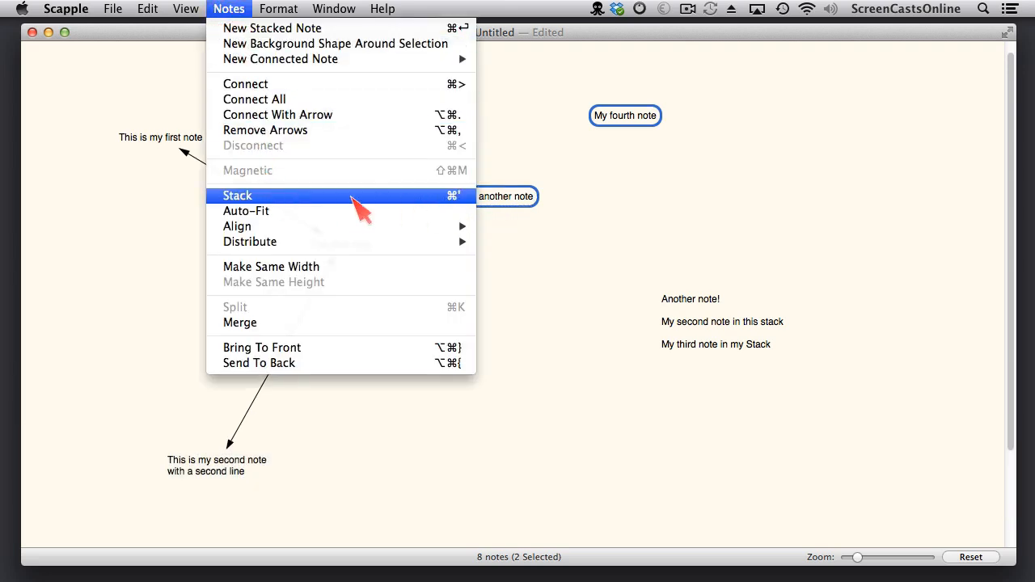
{"action": "left_click", "coordinate": [237, 195]}
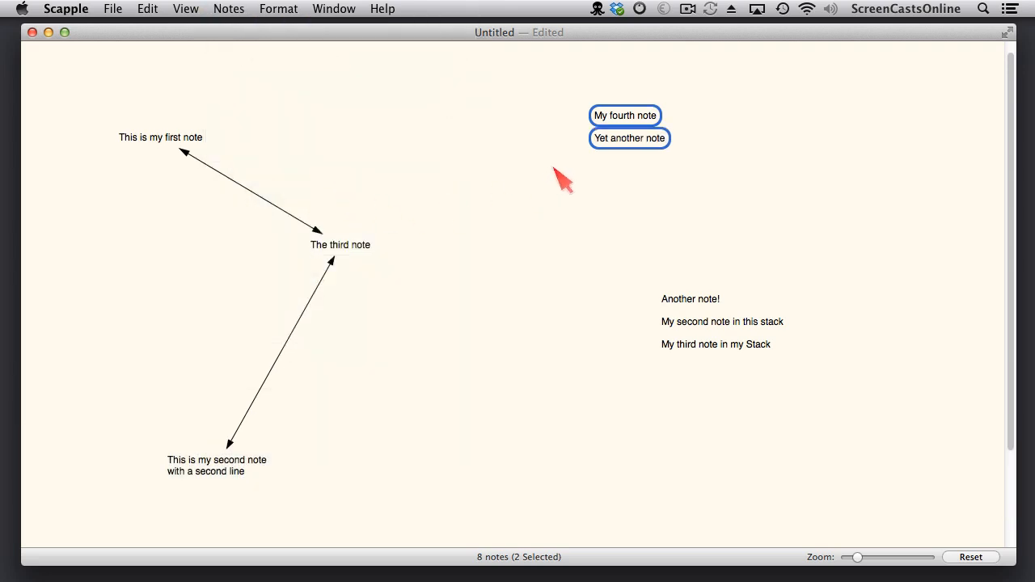
{"action": "mouse_move", "coordinate": [602, 221]}
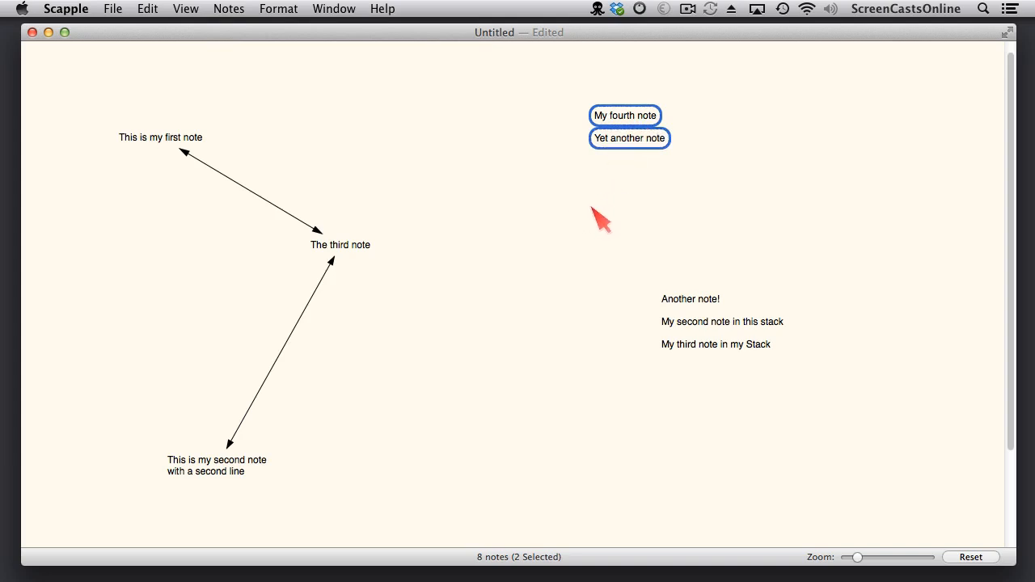
{"action": "mouse_move", "coordinate": [512, 244]}
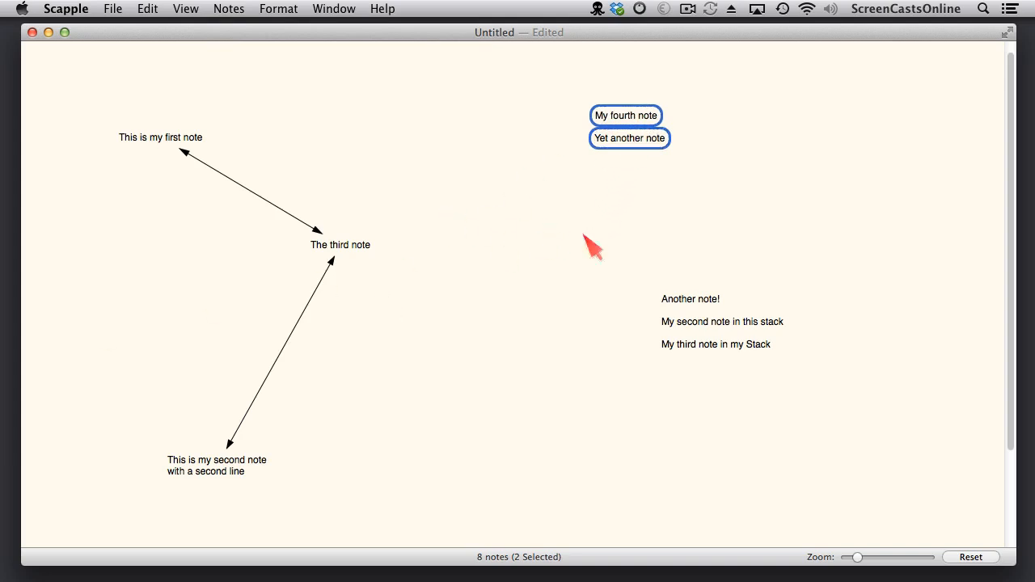
- Drag the three-note stack higher, then pull 'My second note in this stack' out rightward
{"action": "left_click", "coordinate": [571, 284]}
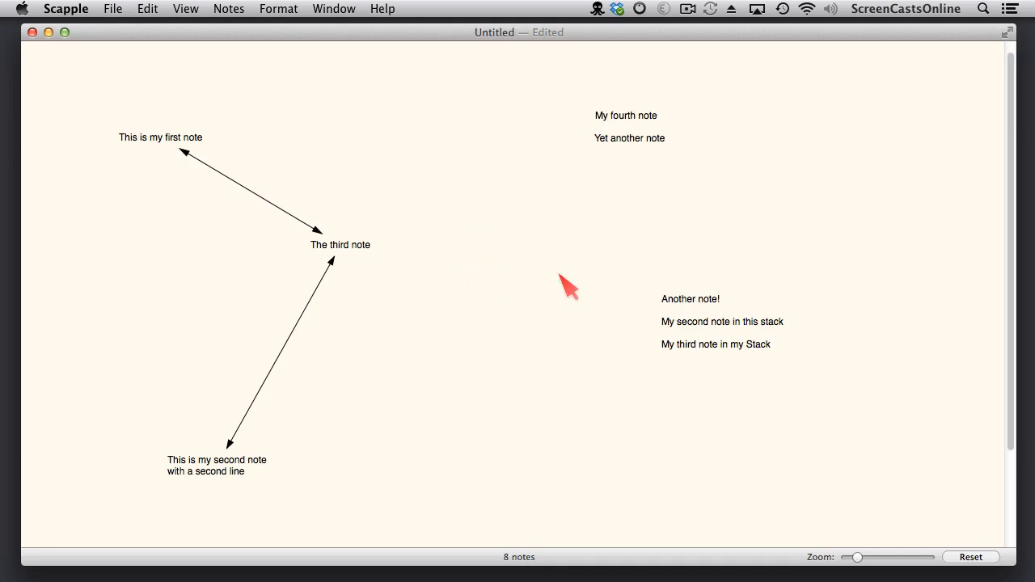
{"action": "left_click_drag", "start_coordinate": [579, 279], "coordinate": [707, 364]}
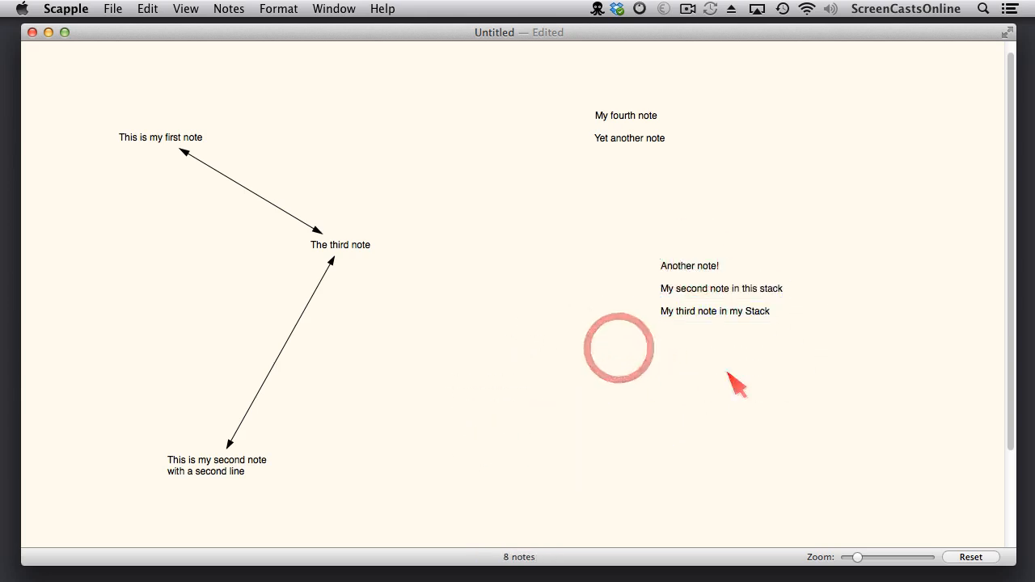
{"action": "left_click", "coordinate": [721, 289]}
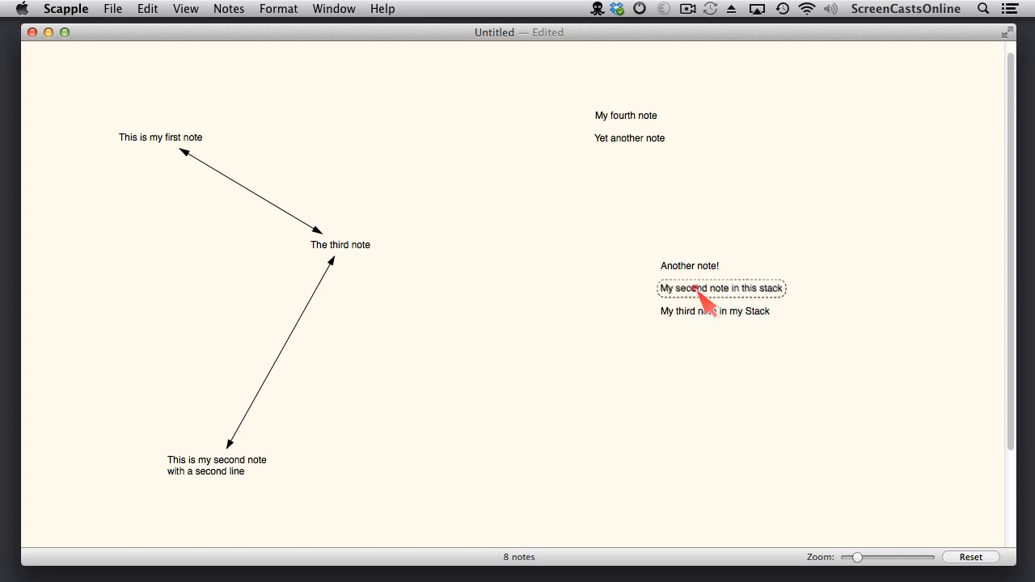
{"action": "left_click_drag", "start_coordinate": [720, 288], "coordinate": [914, 296]}
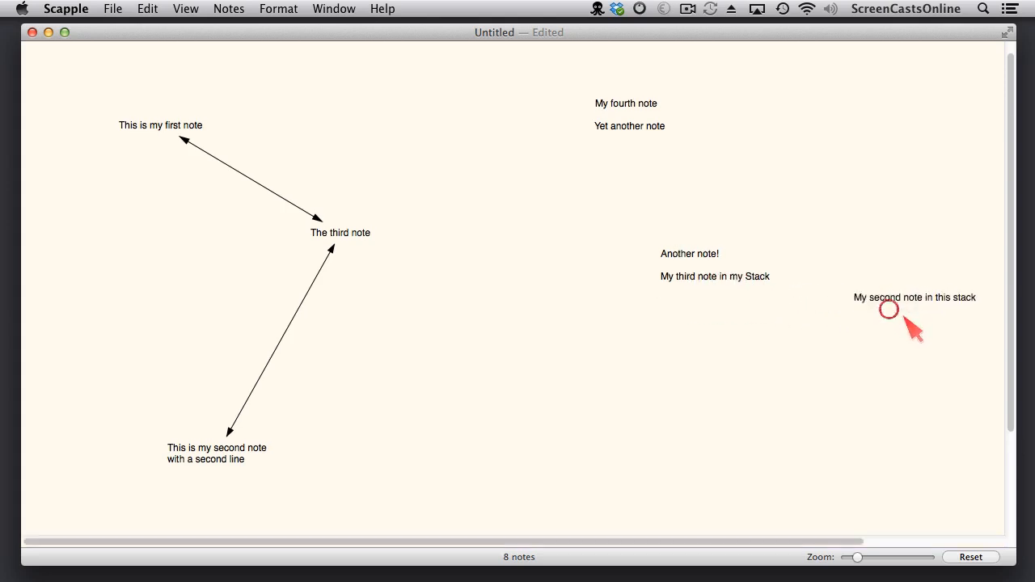
{"action": "left_click", "coordinate": [690, 253]}
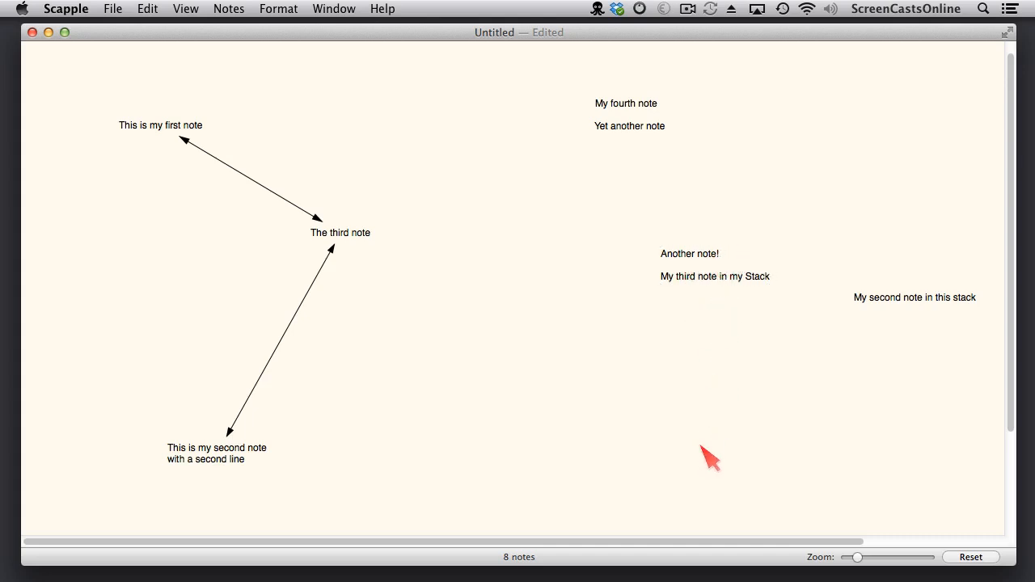
{"action": "mouse_move", "coordinate": [722, 380]}
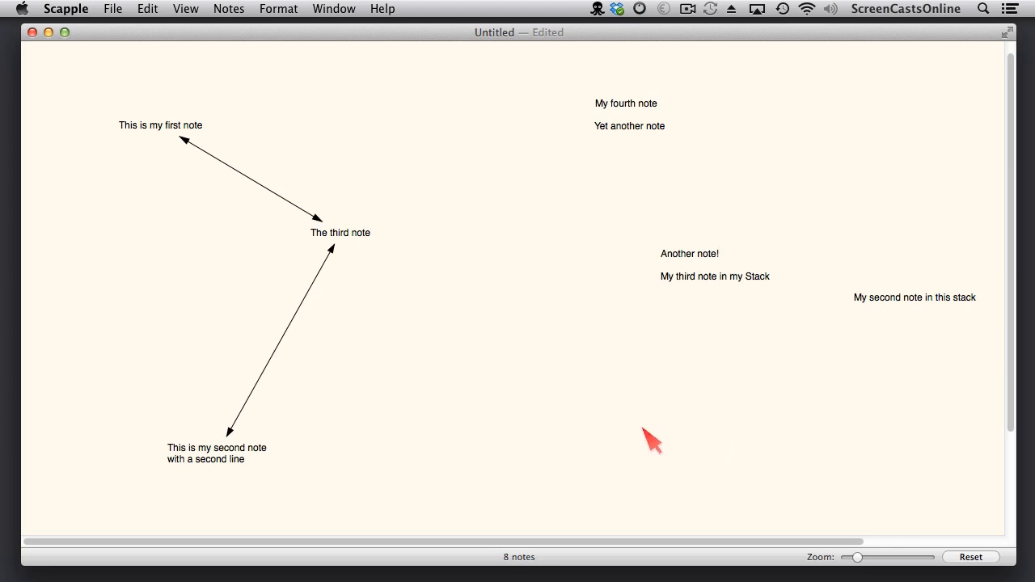
- Select The third note and add an arrow-connected note reading 'Another Note'
{"action": "left_click", "coordinate": [341, 233]}
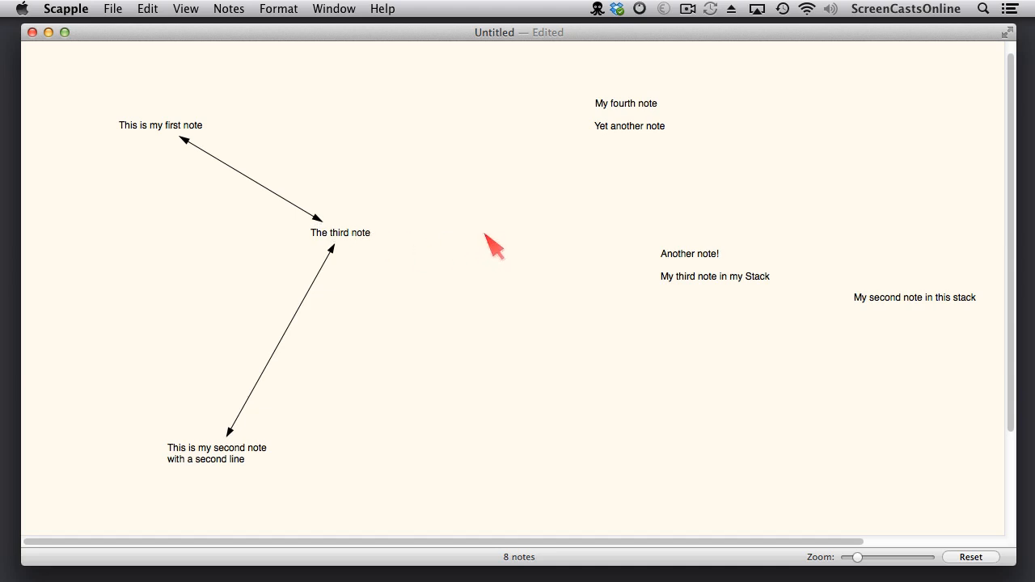
{"action": "mouse_move", "coordinate": [508, 251]}
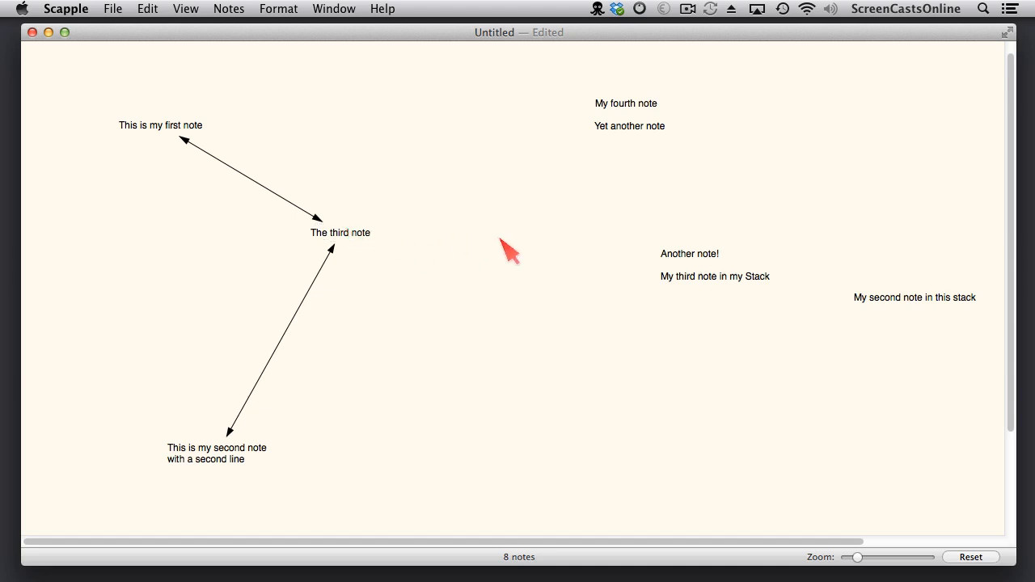
{"action": "left_click", "coordinate": [341, 233]}
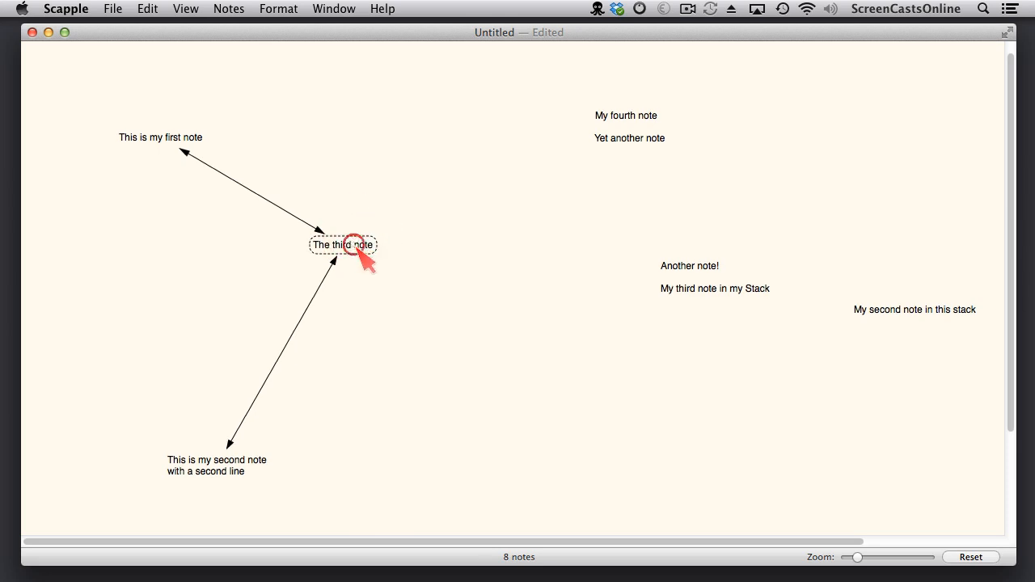
{"action": "left_click", "coordinate": [344, 245]}
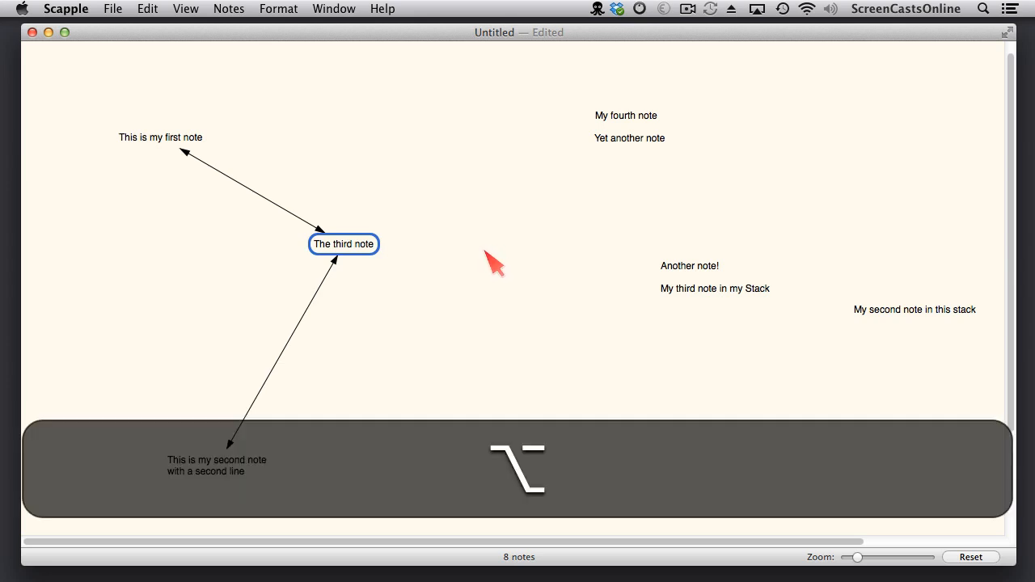
{"action": "mouse_move", "coordinate": [495, 258]}
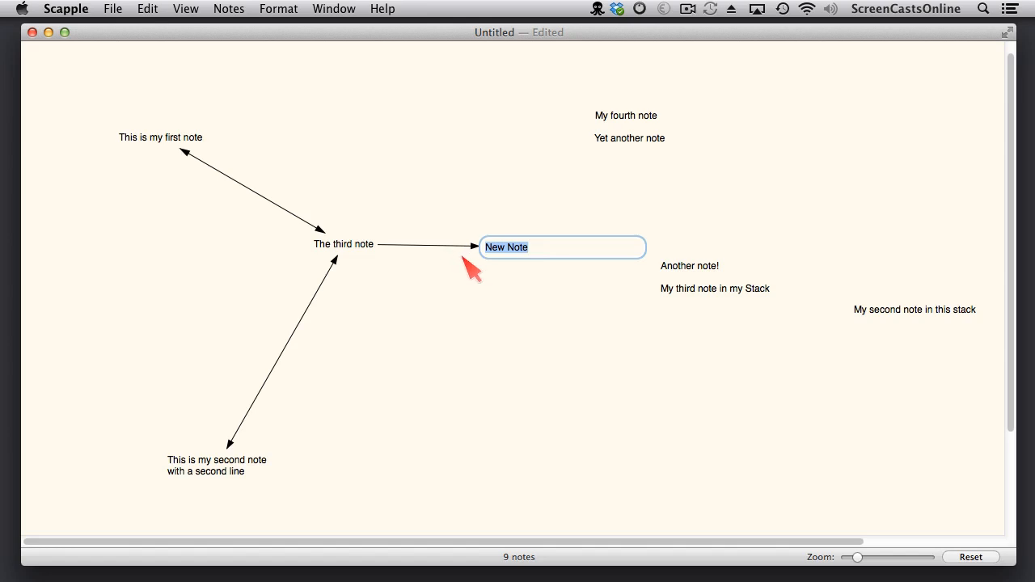
{"action": "mouse_move", "coordinate": [520, 284]}
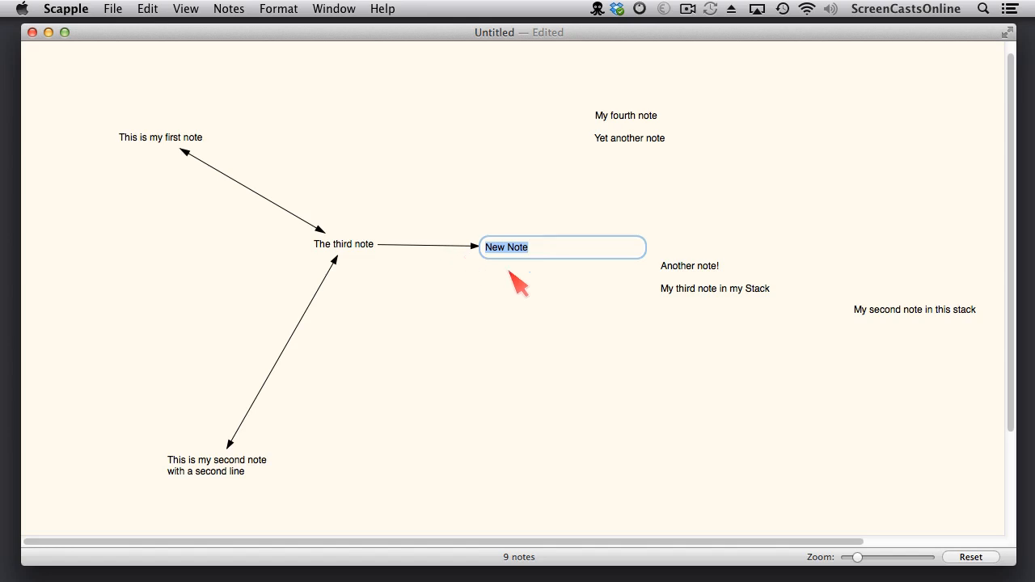
{"action": "mouse_move", "coordinate": [457, 275]}
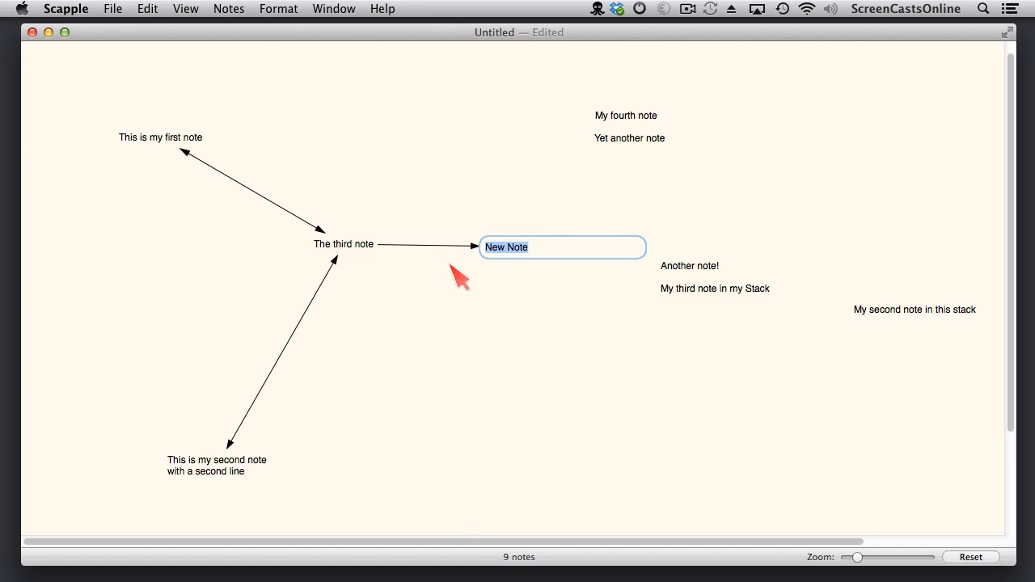
{"action": "type", "text": "Another"}
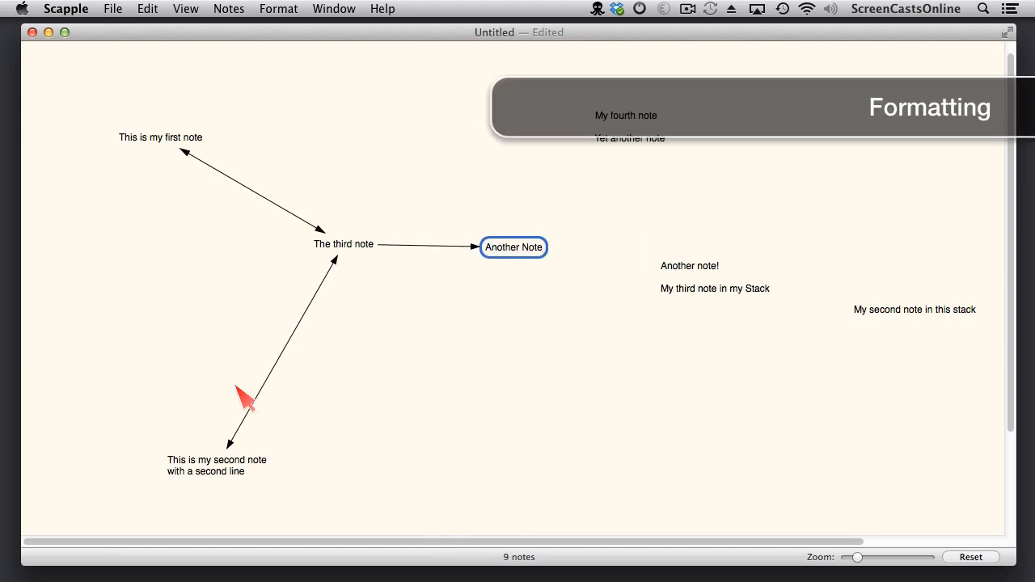
{"action": "mouse_move", "coordinate": [736, 44]}
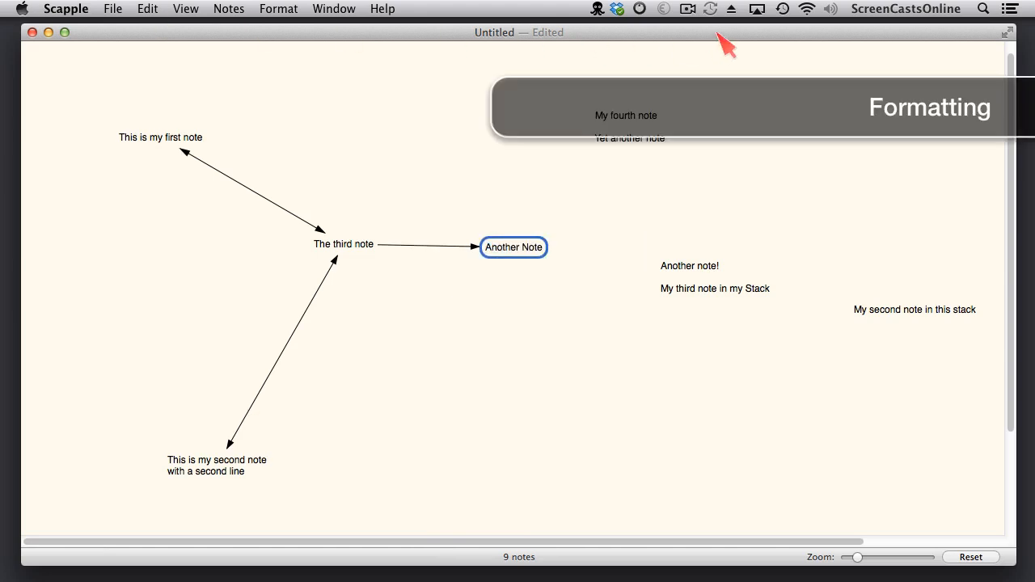